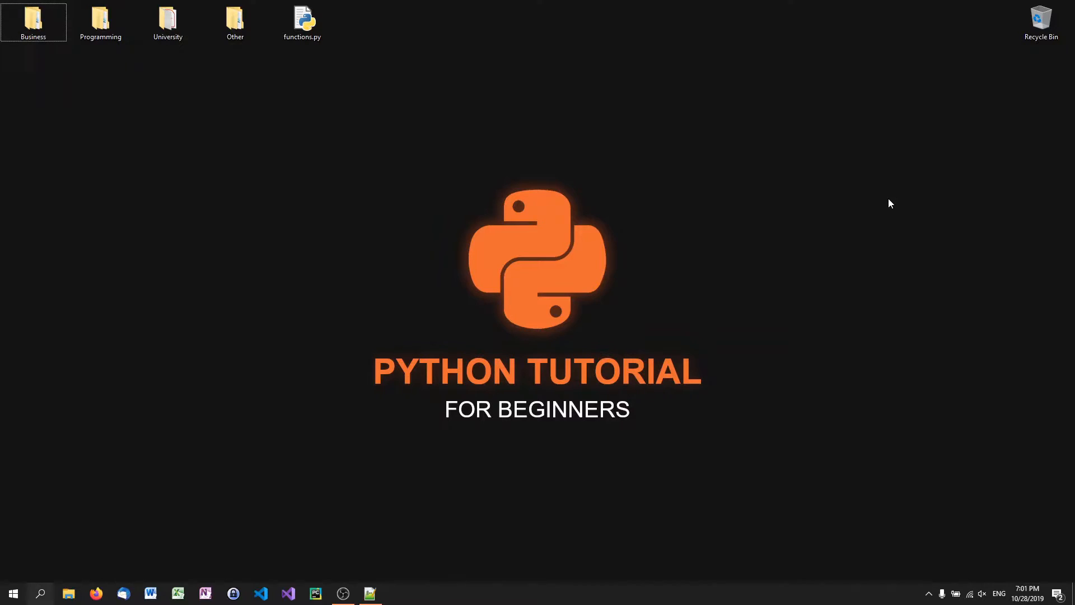
- Open functions.py from the desktop in the IDLE editor
click(301, 22)
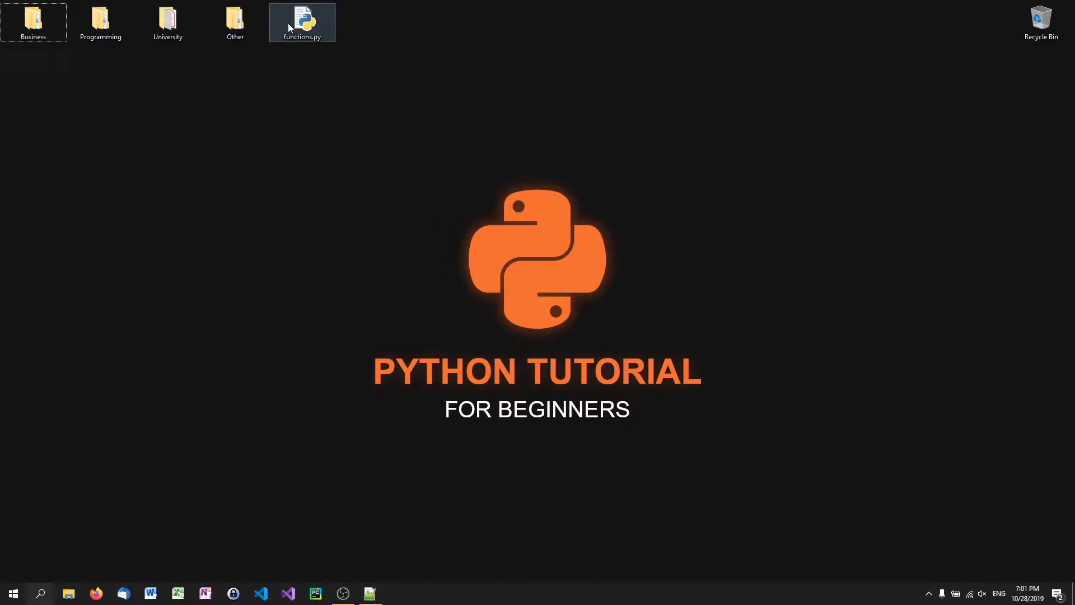
double_click(301, 21)
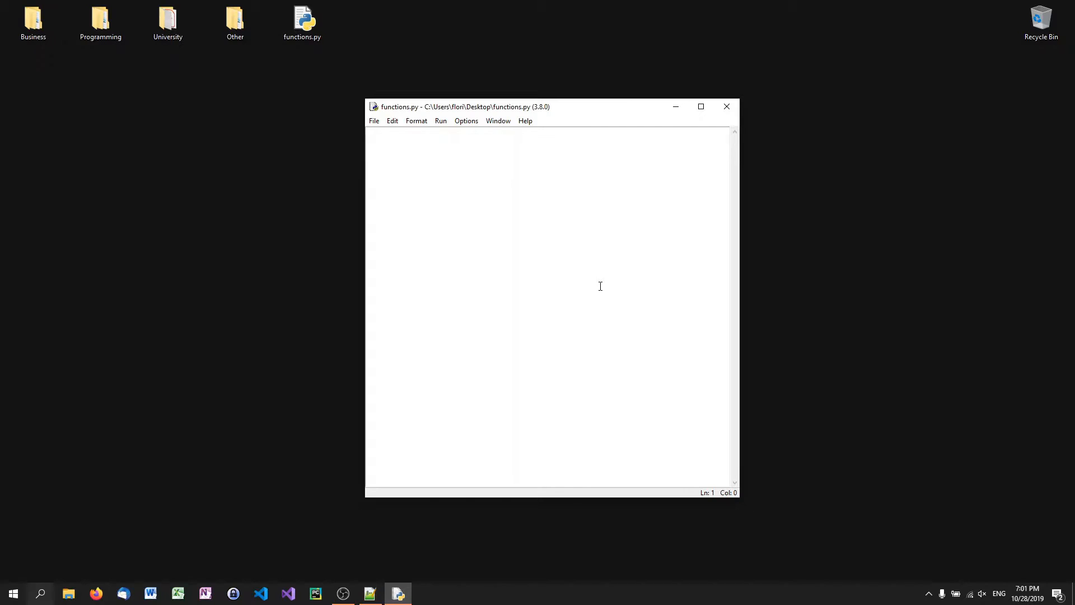
- Write the header def helloworld(): and start its indented body
text(def)
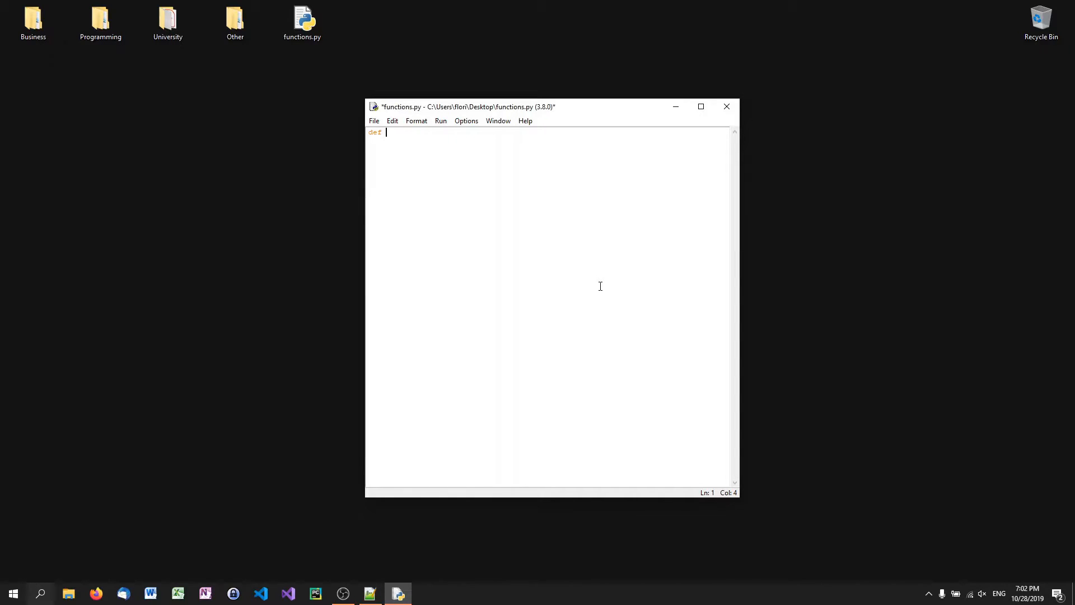
text(helloworld())
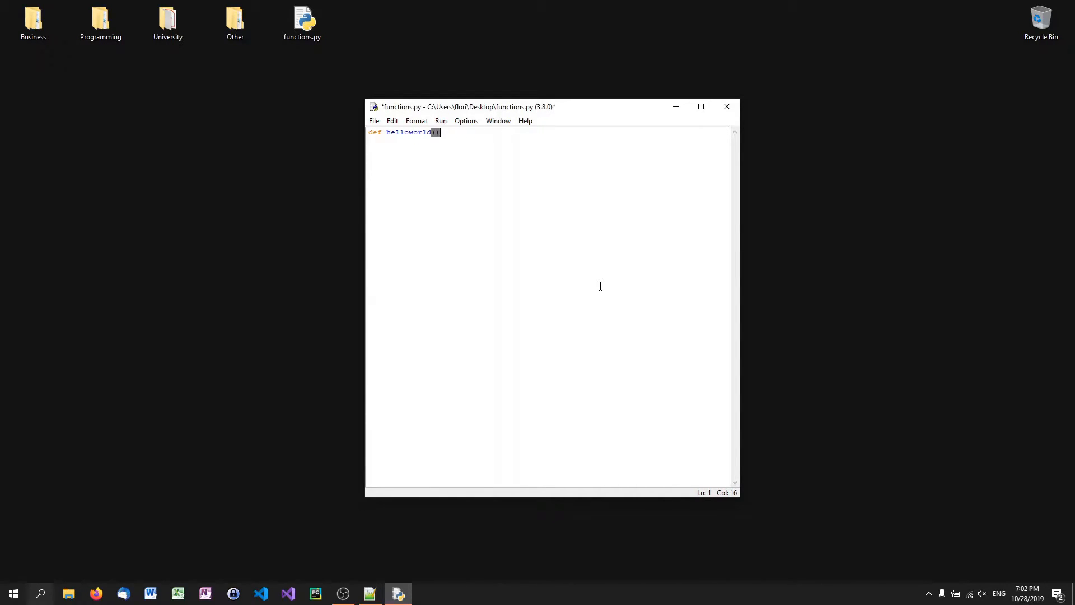
text(:)
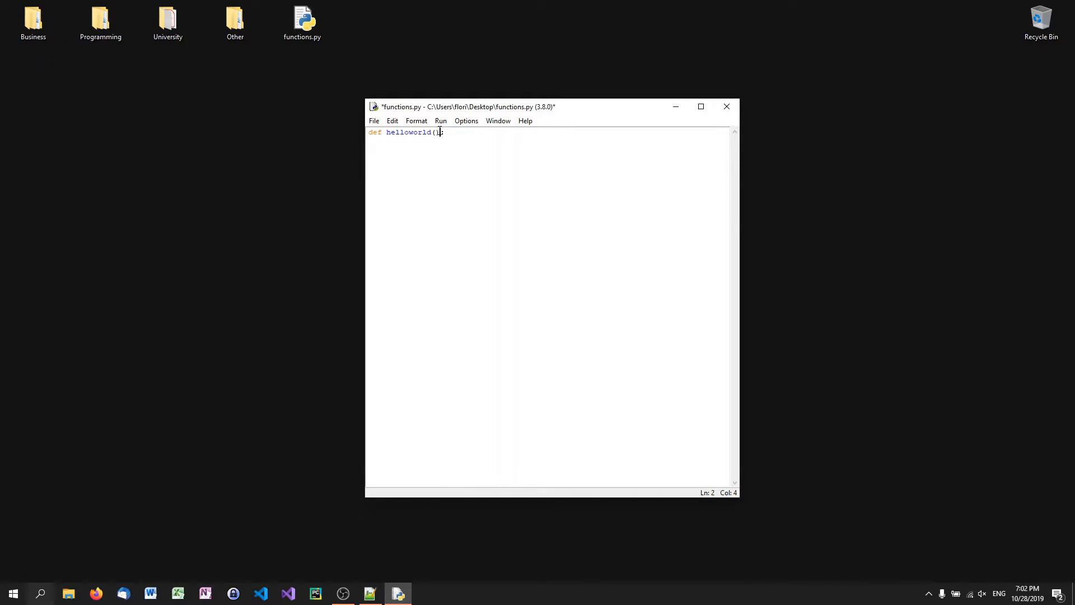
double_click(406, 132)
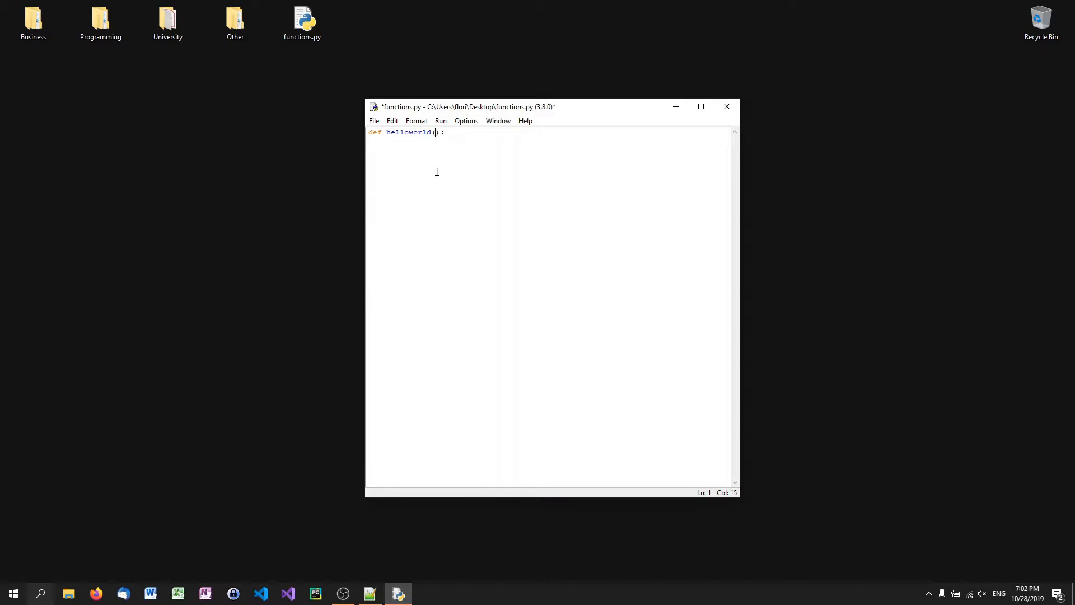
text():)
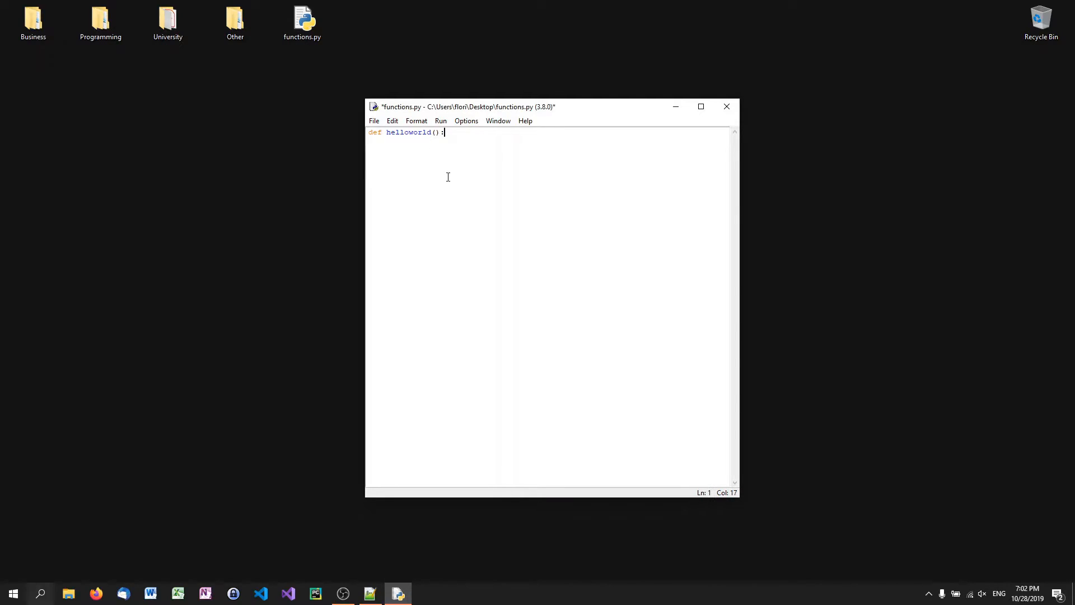
key(enter)
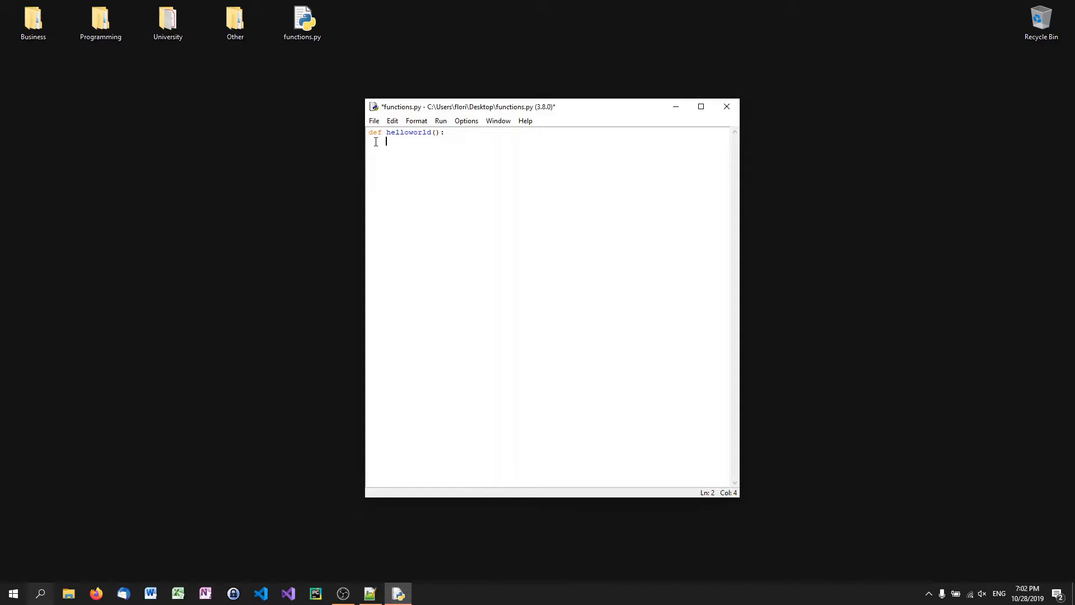
- Add print("Hello World!") as the body, save, and begin the helloworld() call below
text(p)
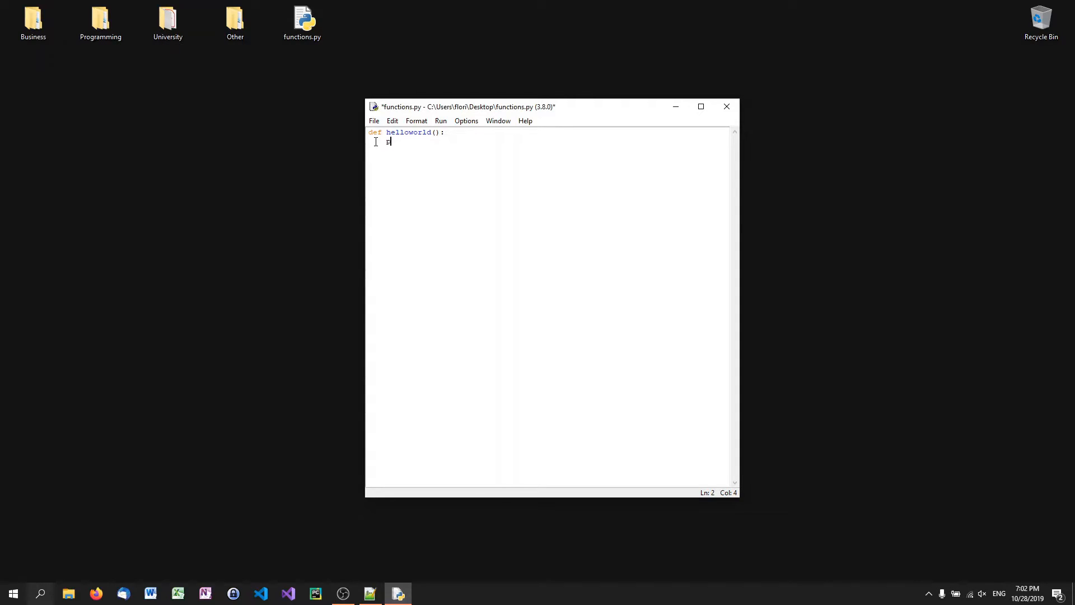
text(print("Hell)
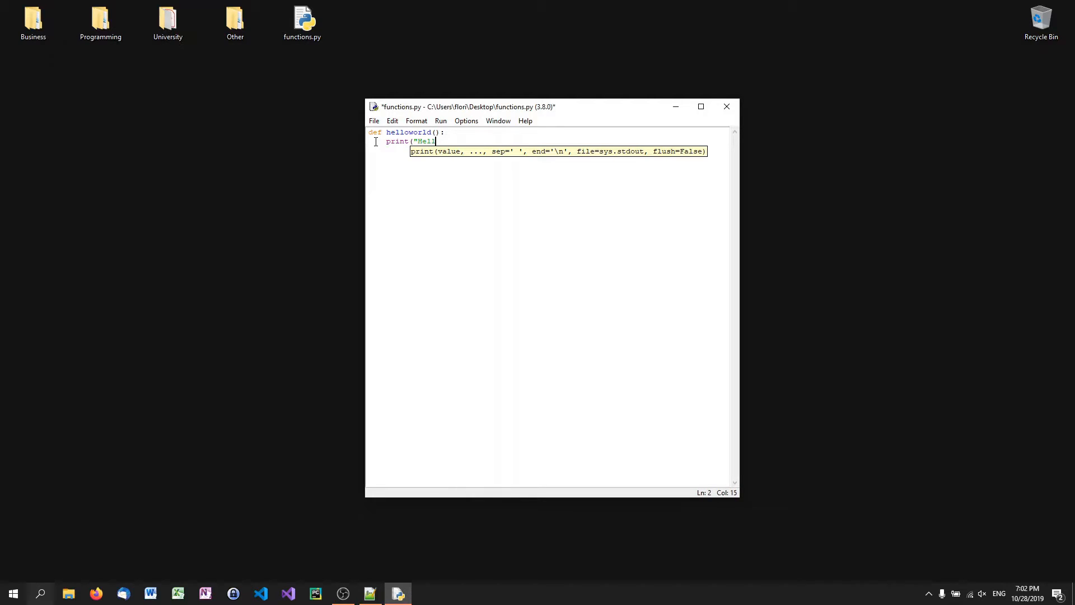
text(lo World!"))
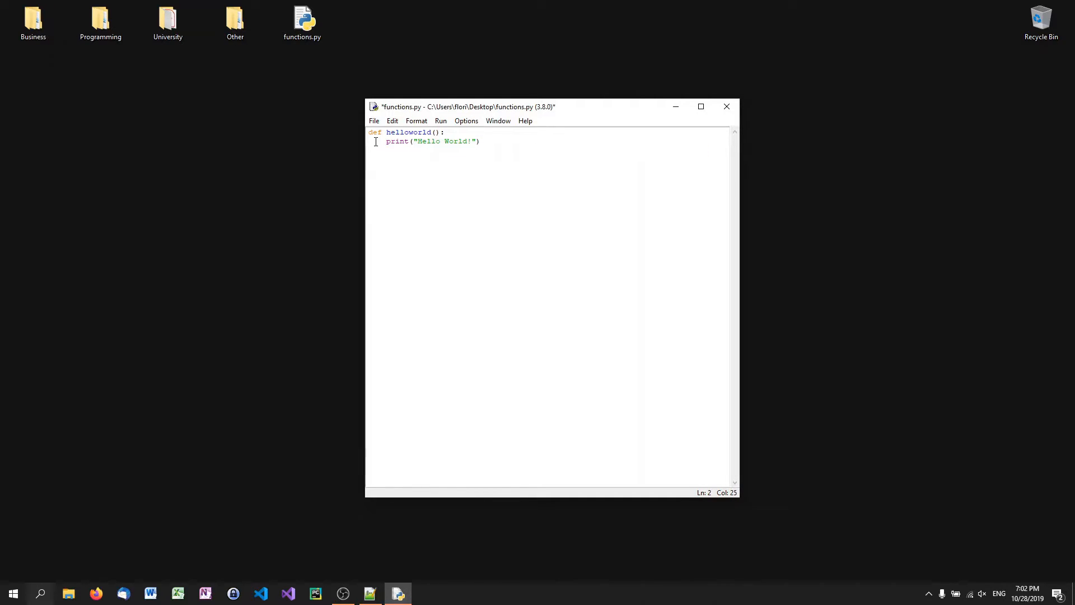
key(ctrl+s)
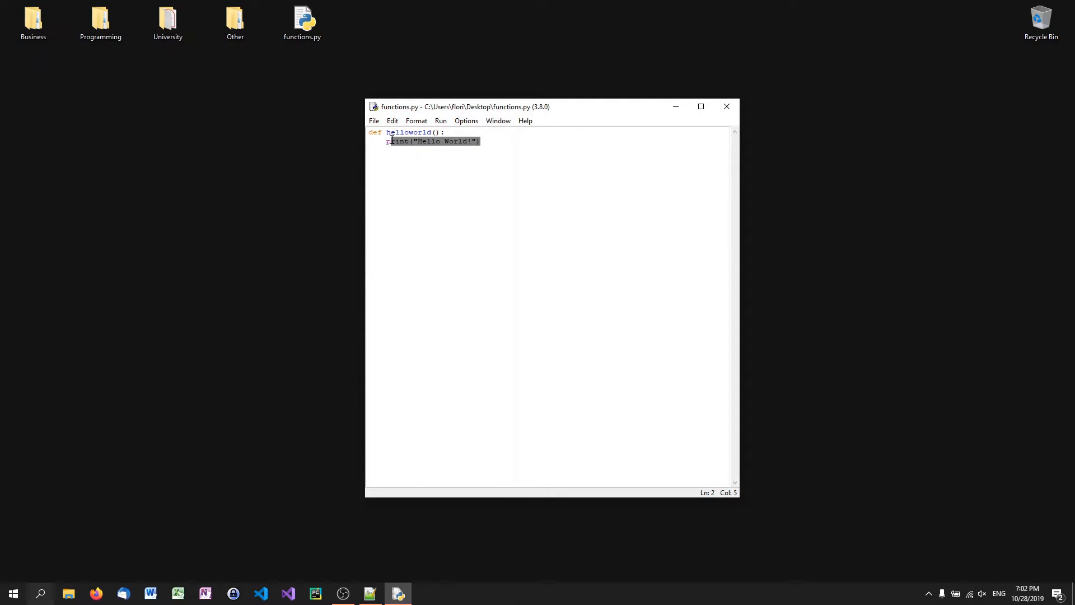
text(hellko)
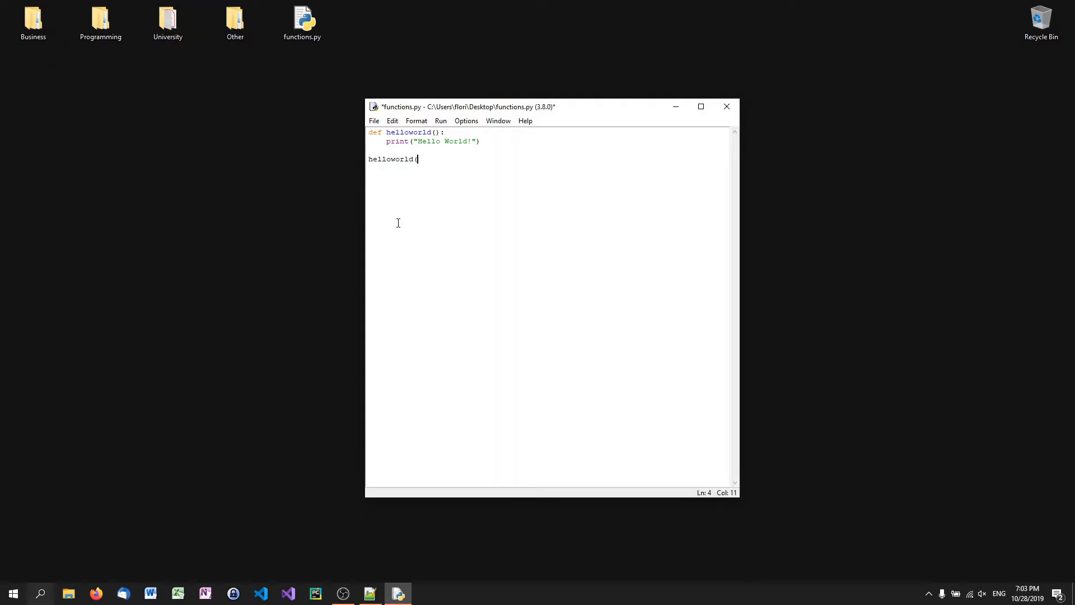
- Run the module so the shell prints Hello World!, then close the shell
click(440, 121)
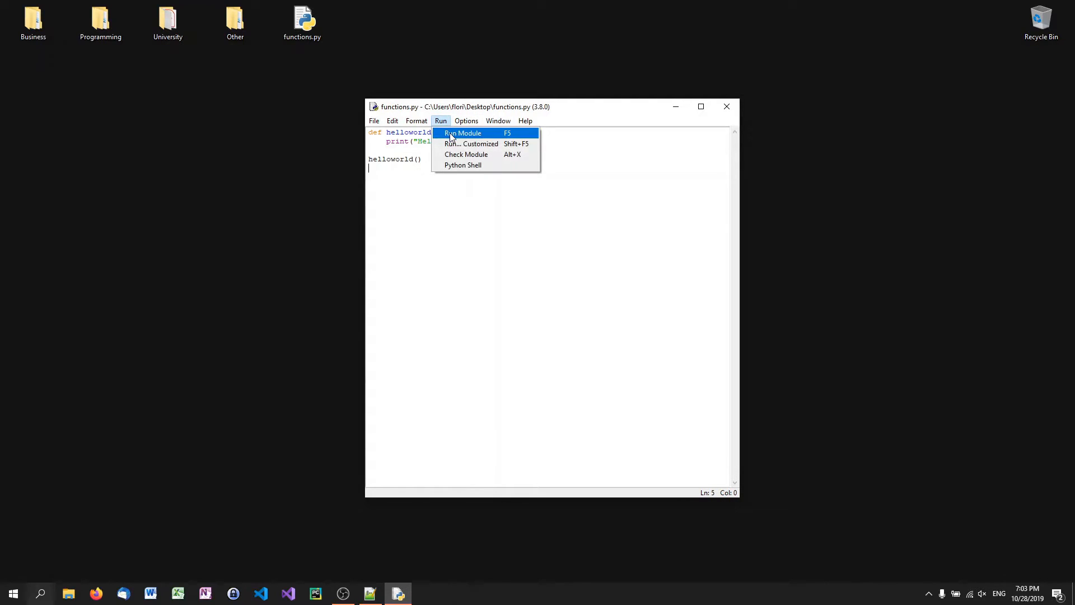
click(462, 133)
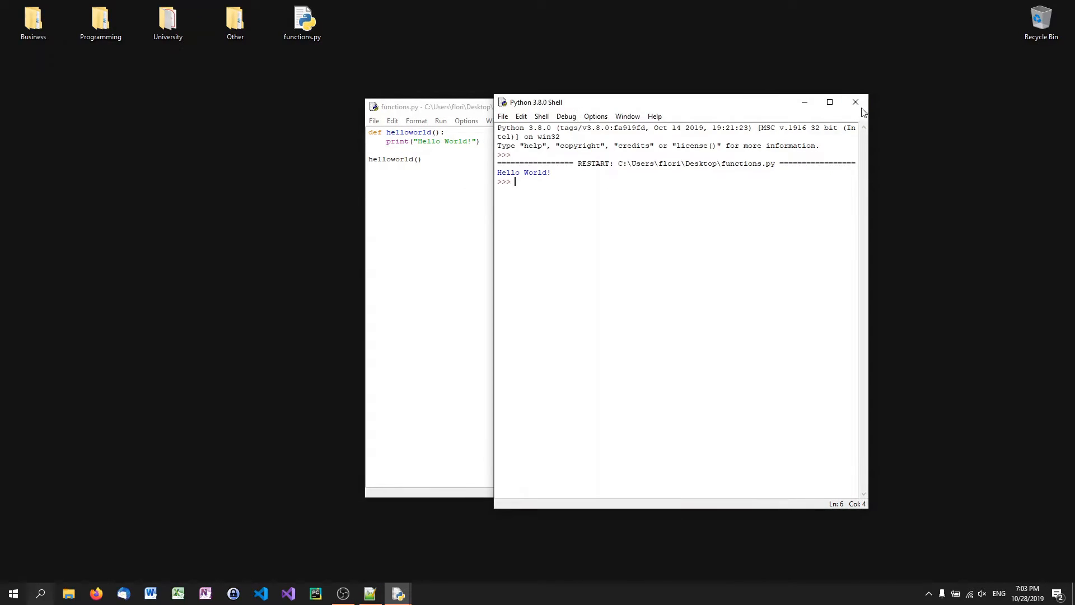
click(855, 102)
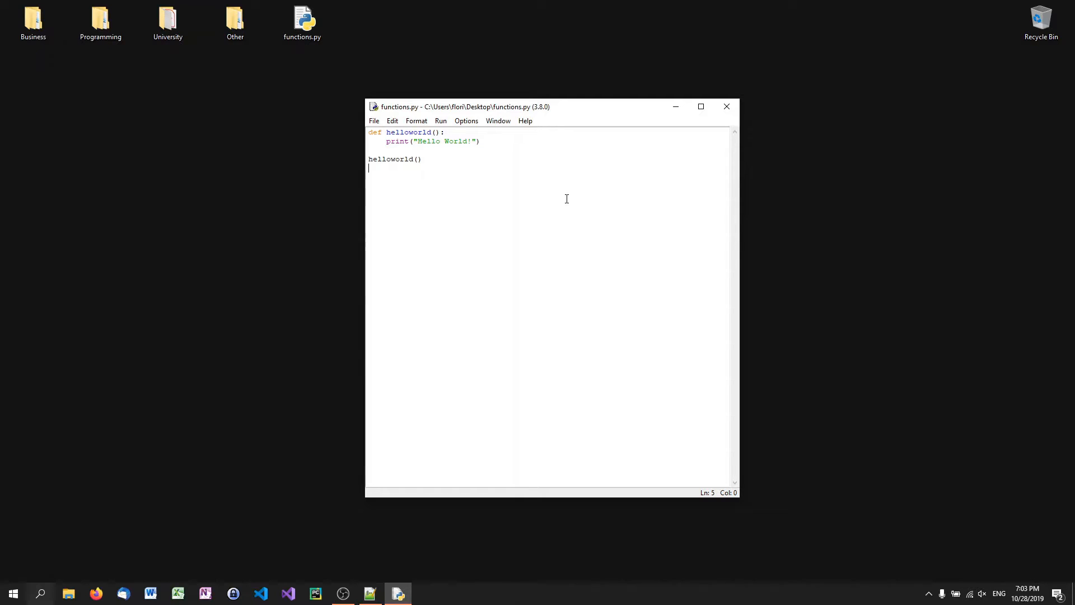
- Replace all the code with the header def add(x, y):
key(ctrl+a)
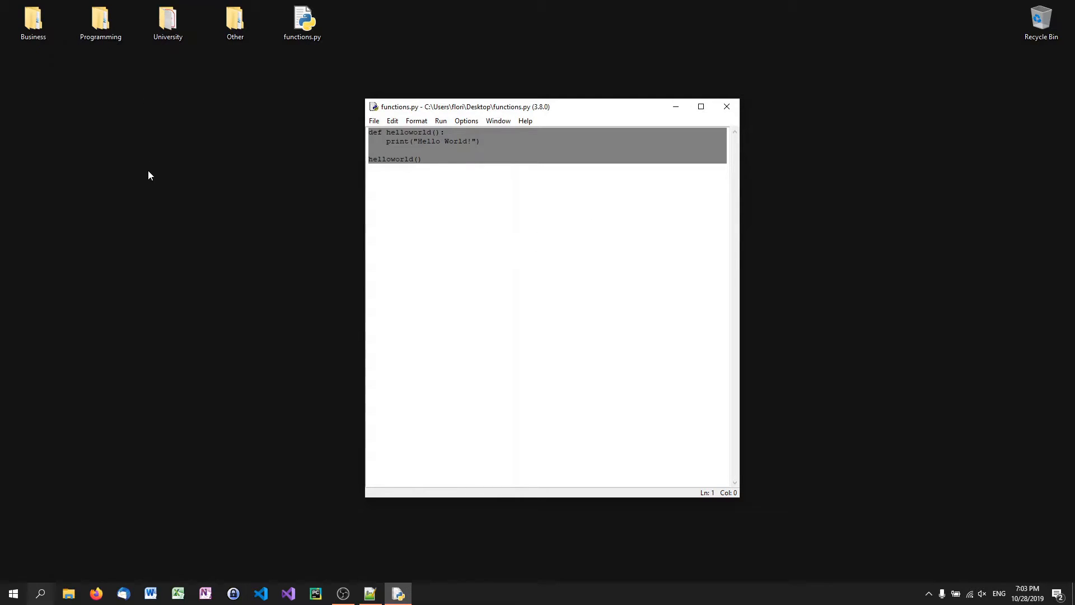
text(def add)
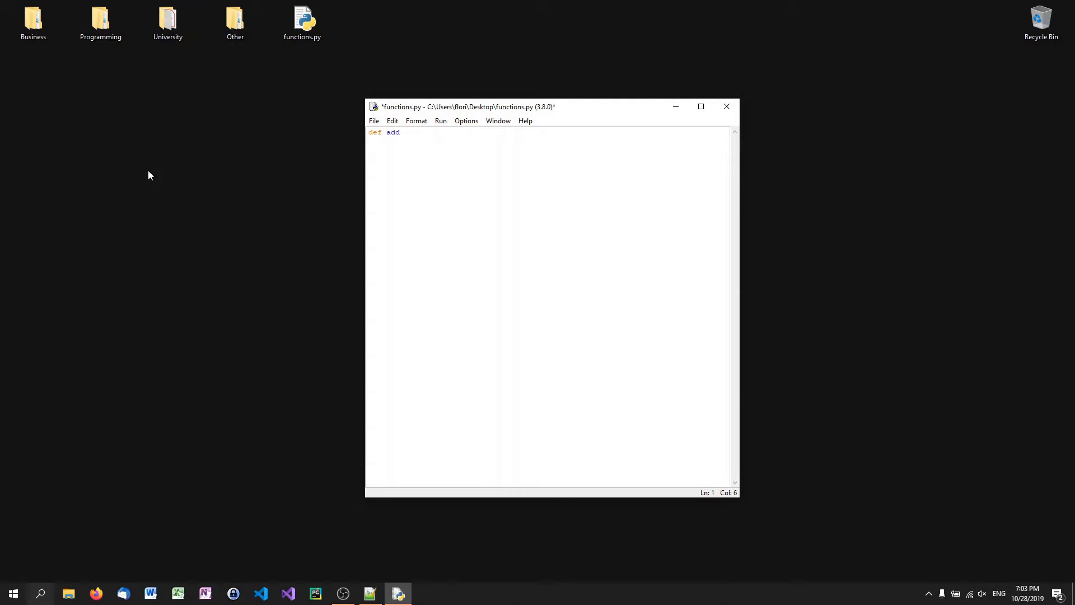
text(()
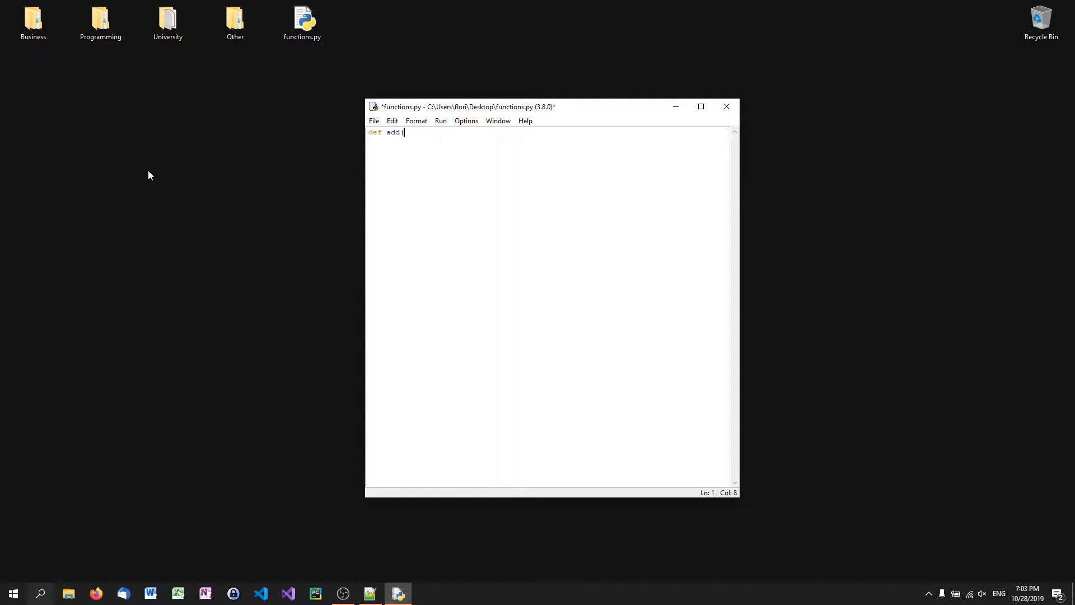
text(x)
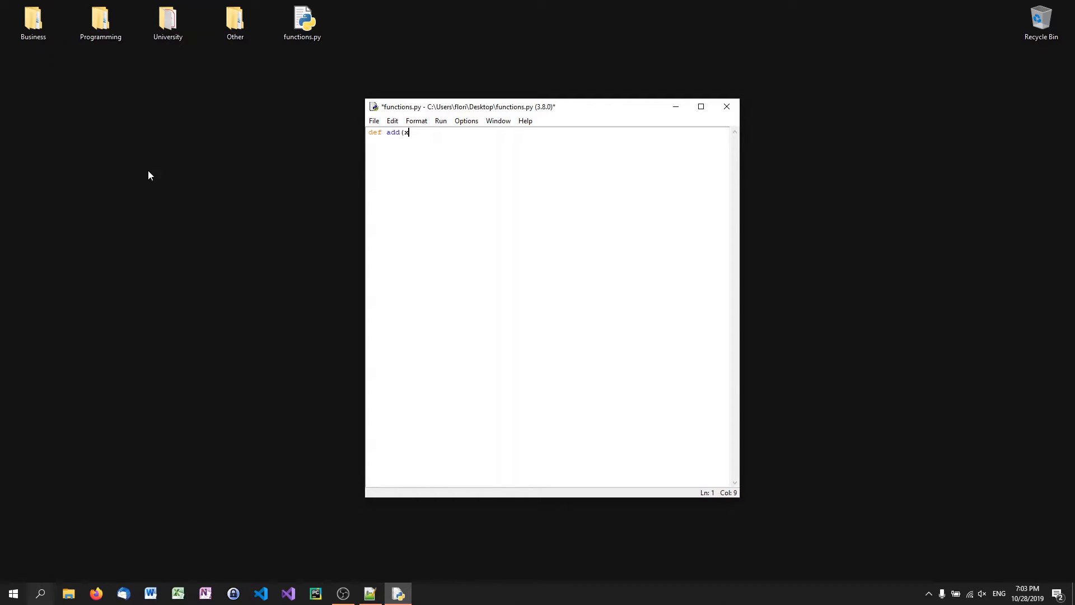
text(x, y))
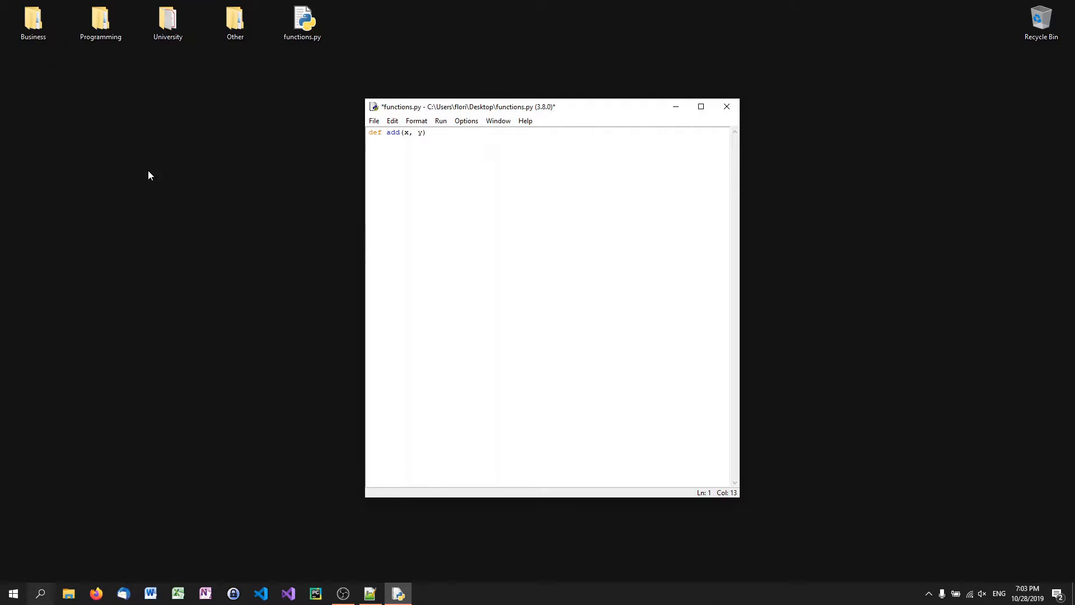
text())
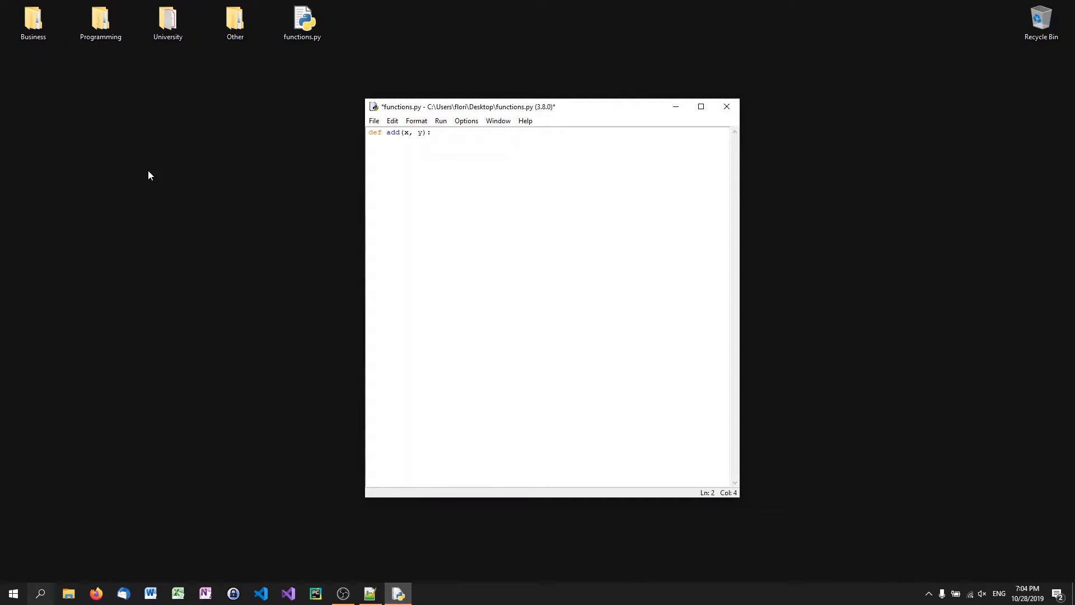
- Give add the body print(x + y) and call add(19, 12) beneath it
text(print(x + y))
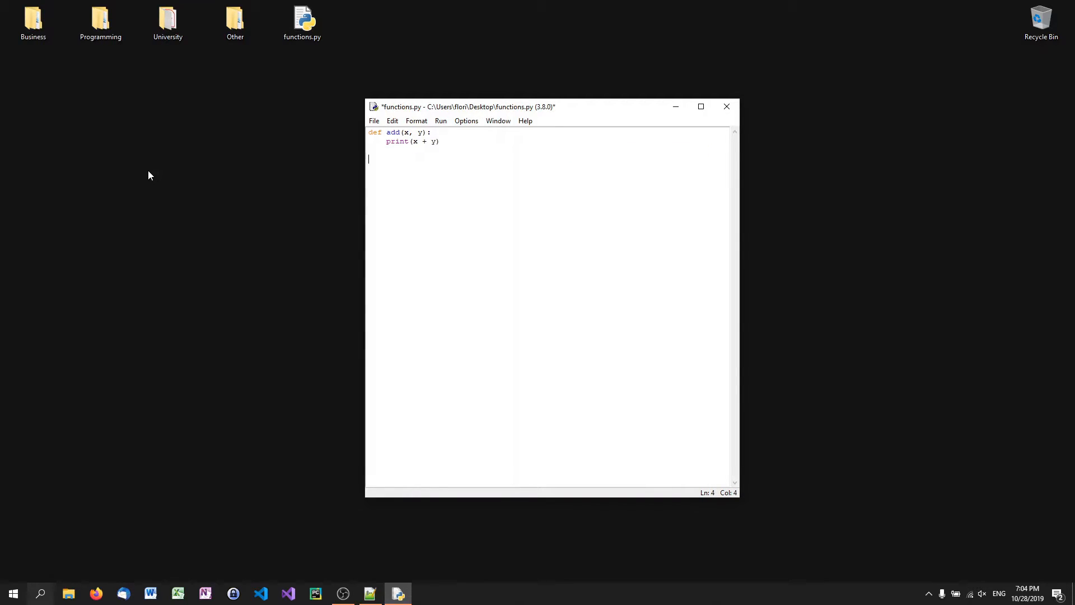
text(add()
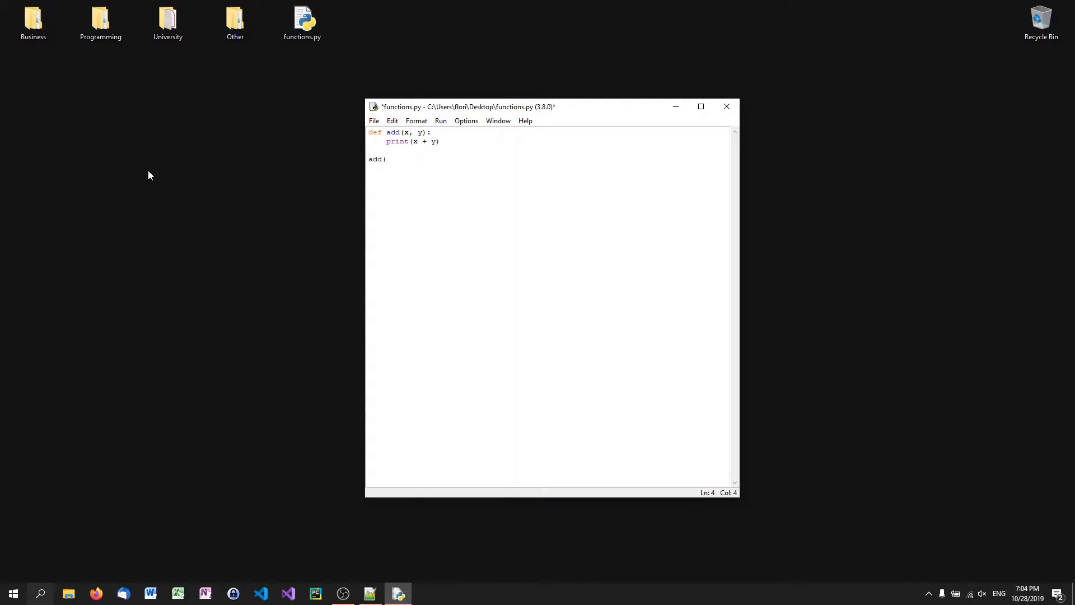
text(19, 12)
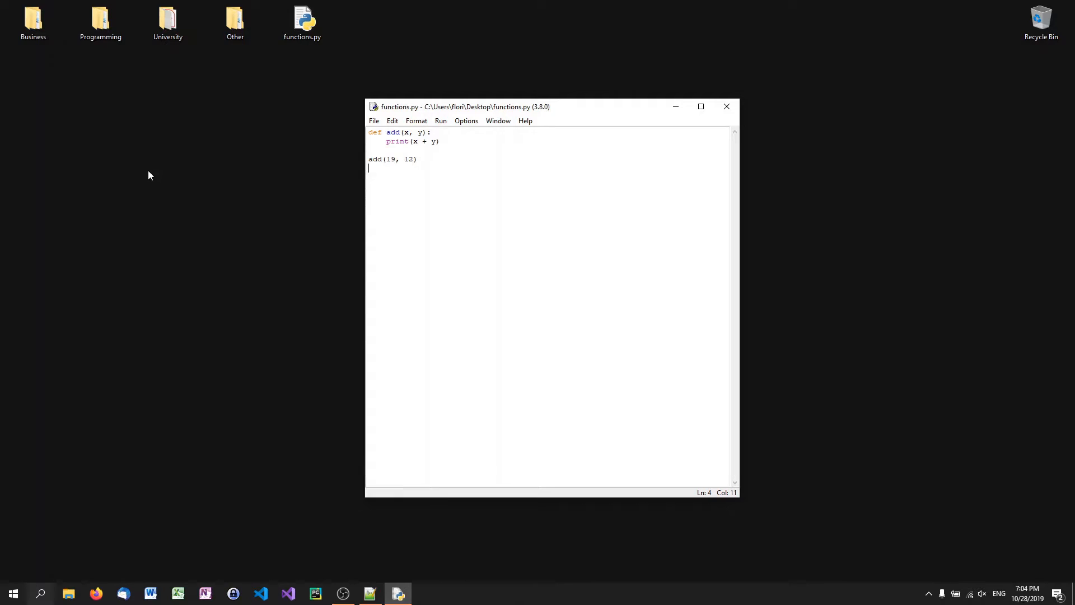
- Run the module so add(19, 12) prints 31, then close the shell window
click(440, 121)
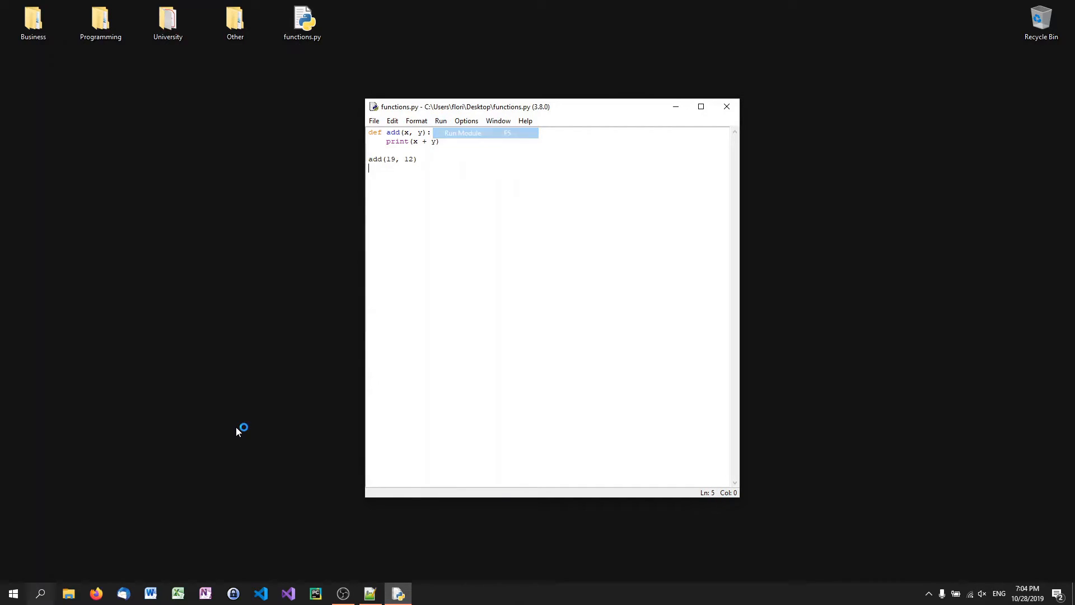
click(463, 132)
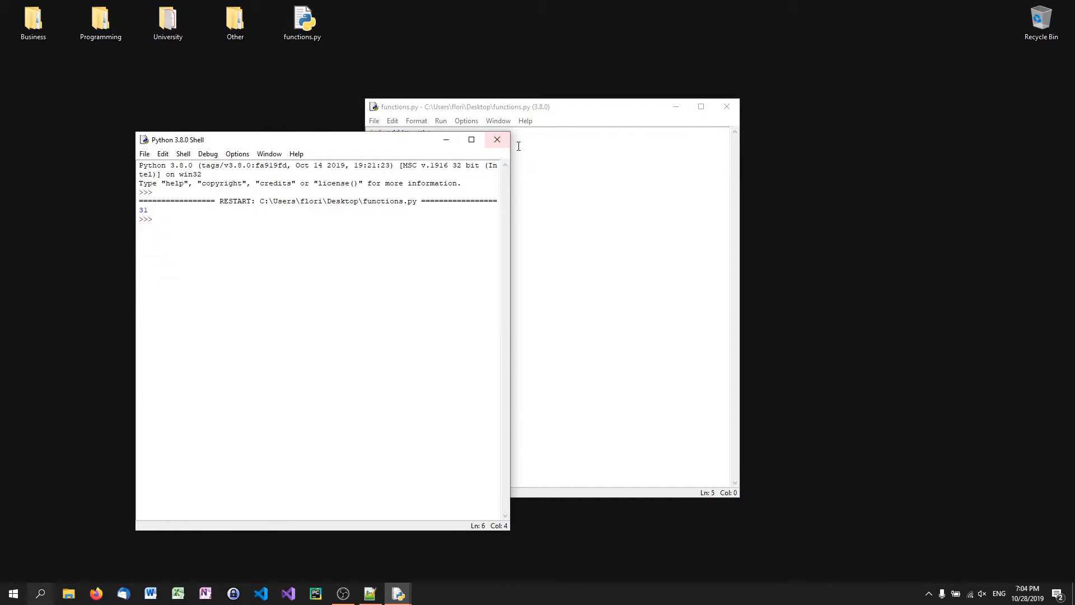
click(496, 139)
text(s)
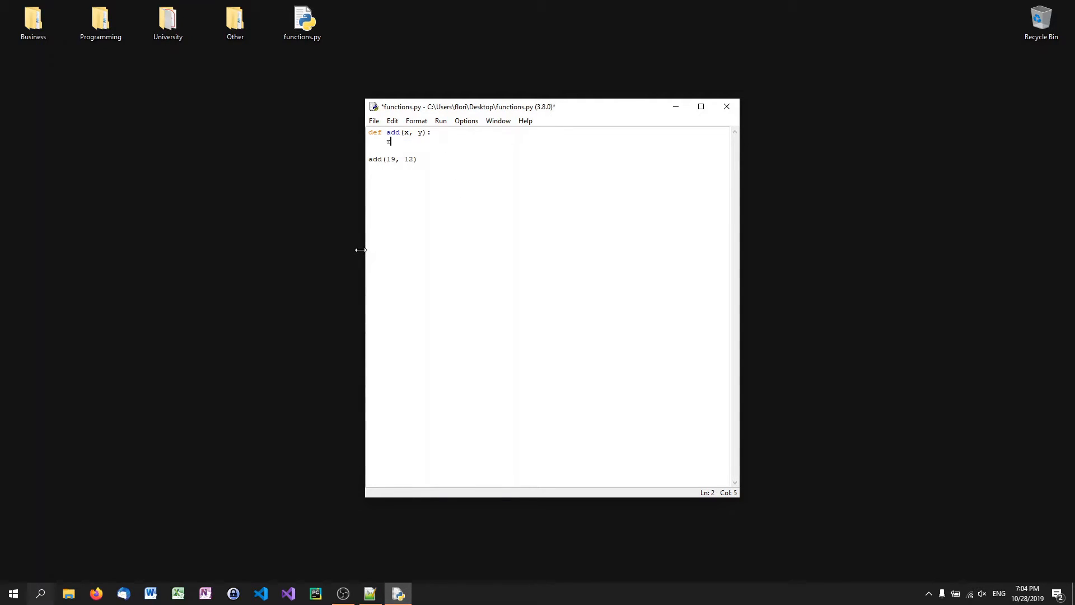
- Make add return x + y, store add(19, 12) in result and print(result)
text(return x +)
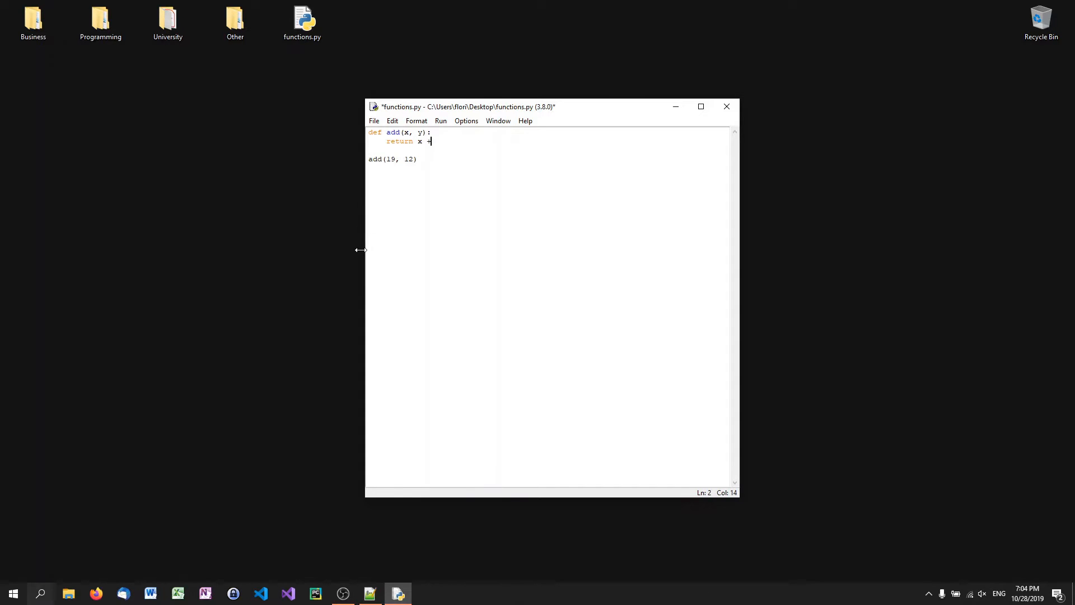
text(y)
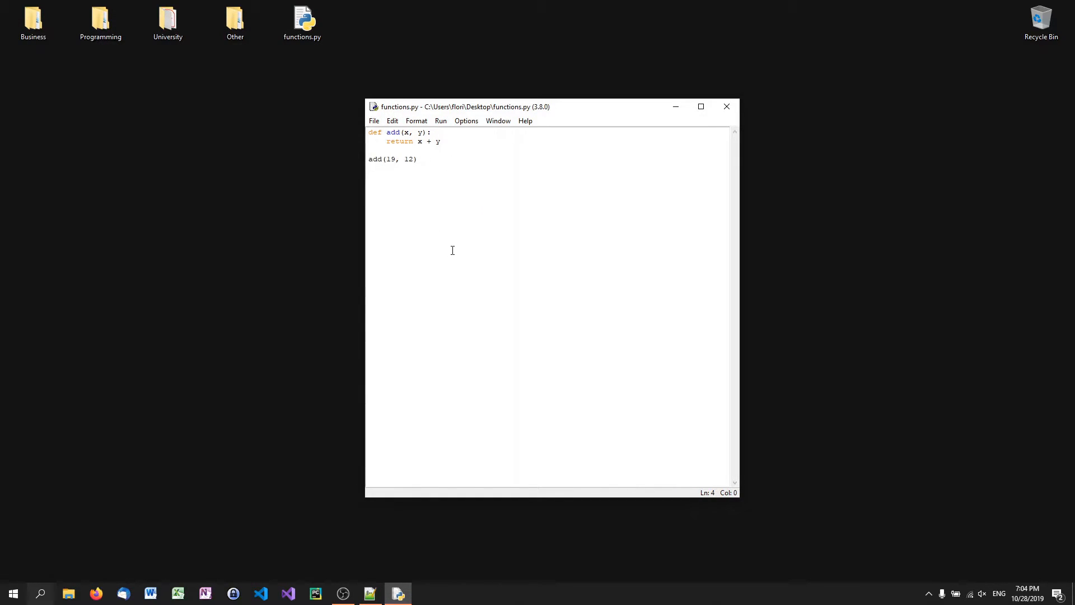
mouse_move(478, 320)
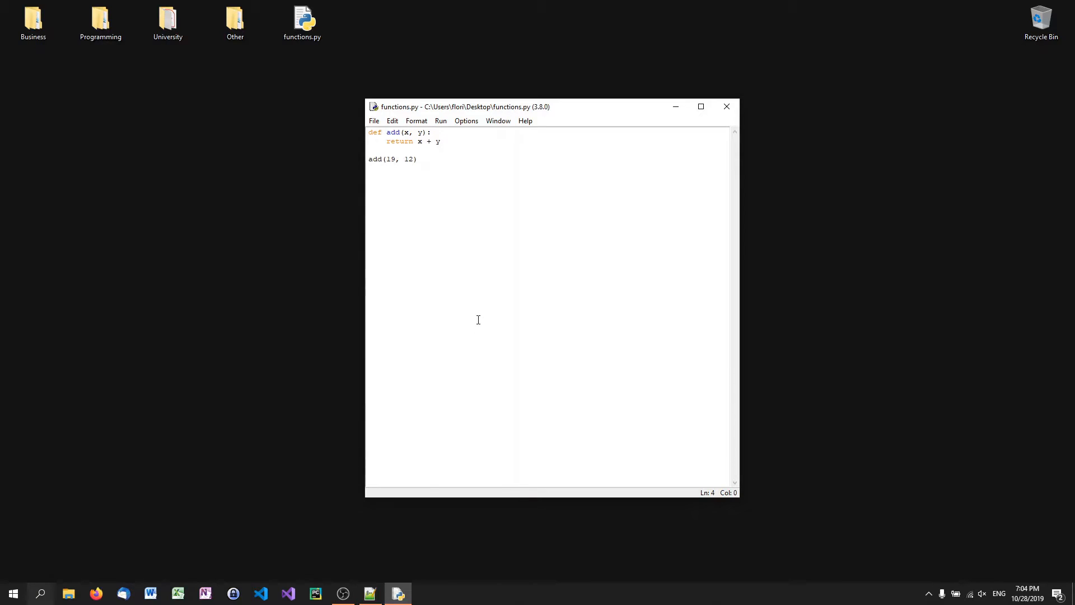
click(369, 158)
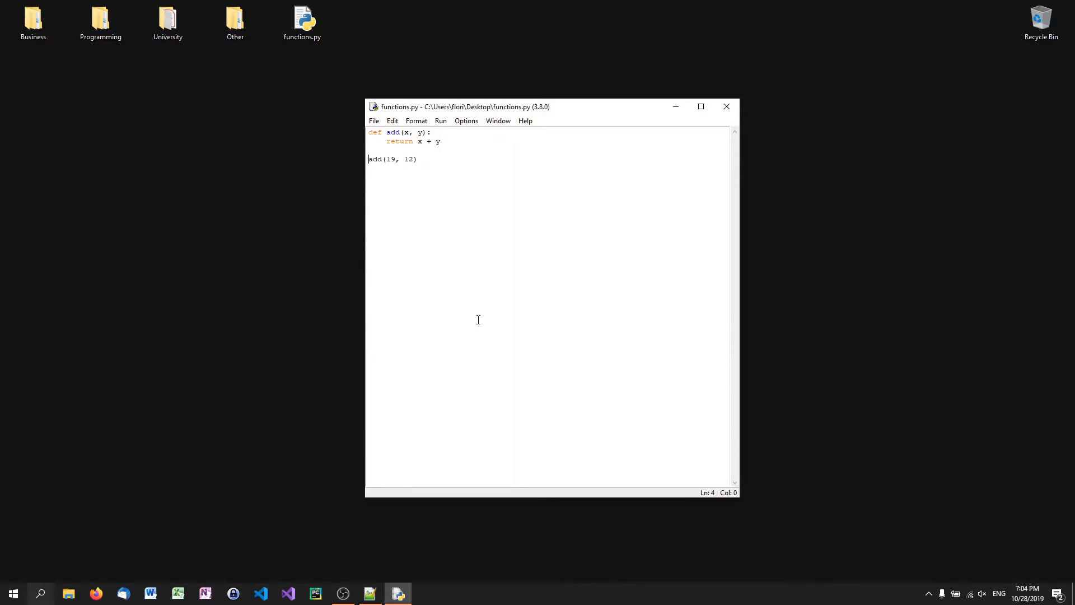
text(x)
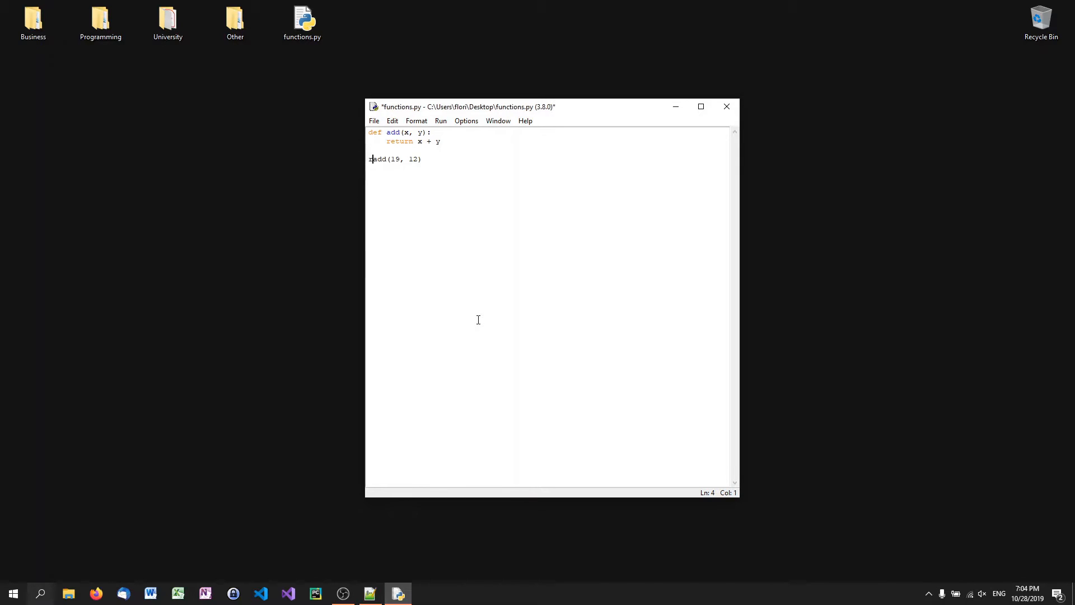
text(result =)
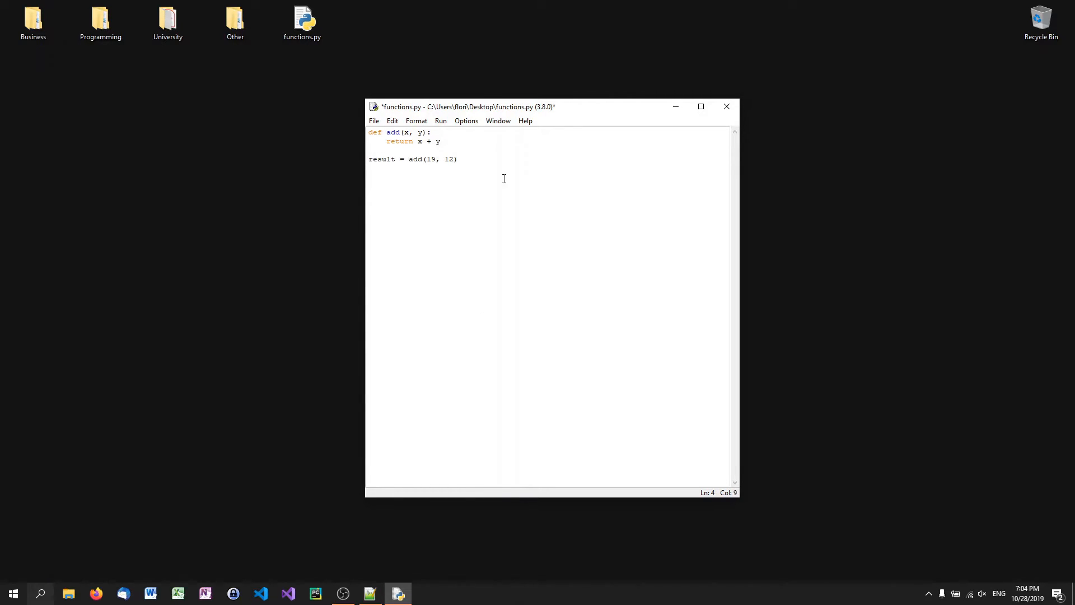
text(printr)
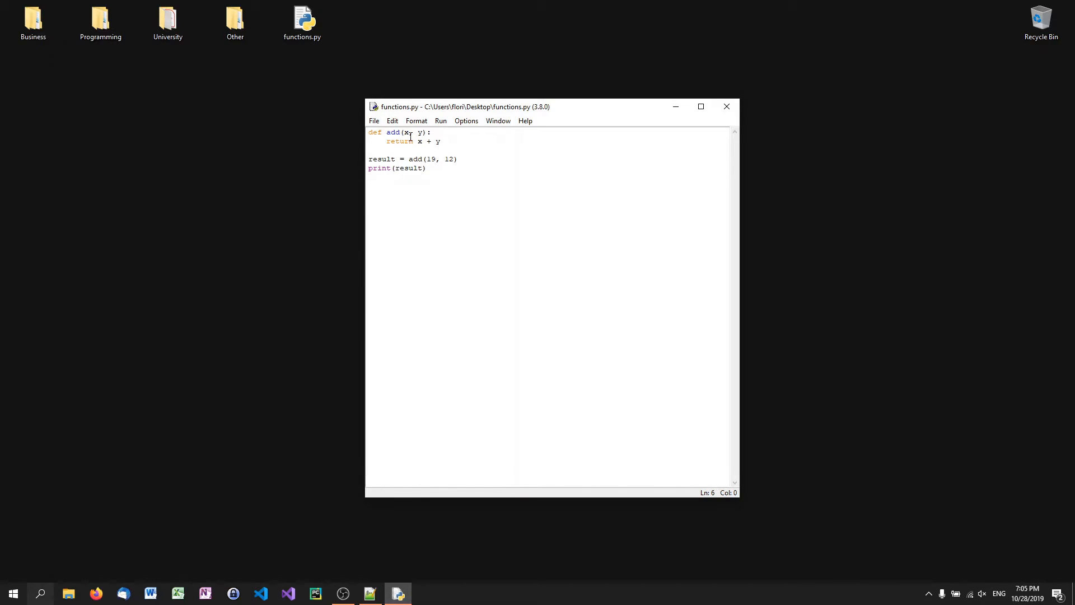
- Give parameter x the default value 0 and glance at the Run menu
click(410, 133)
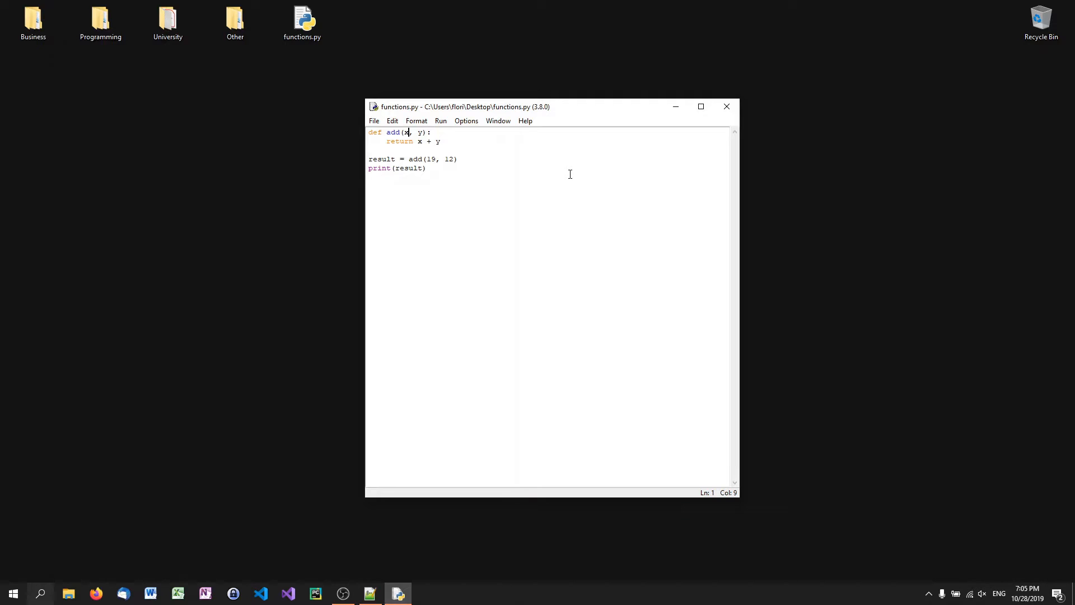
text(=0)
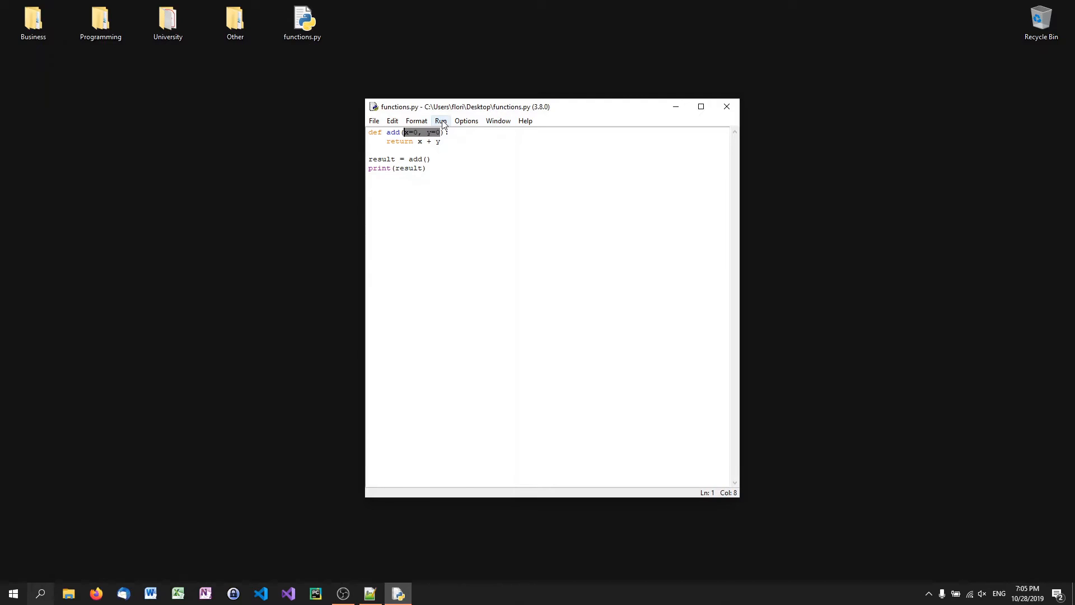
click(440, 121)
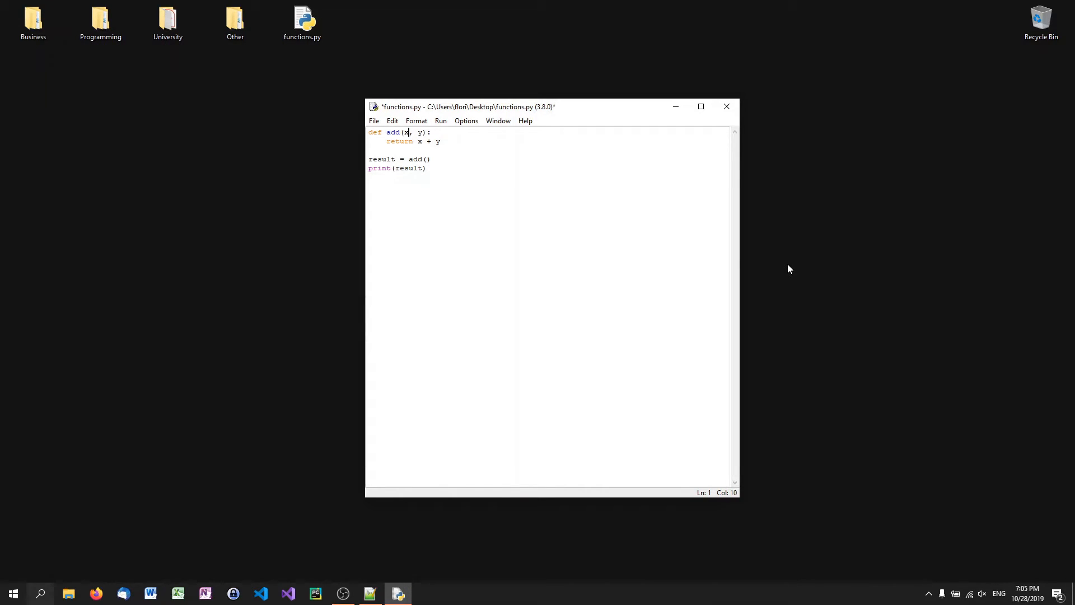
click(440, 121)
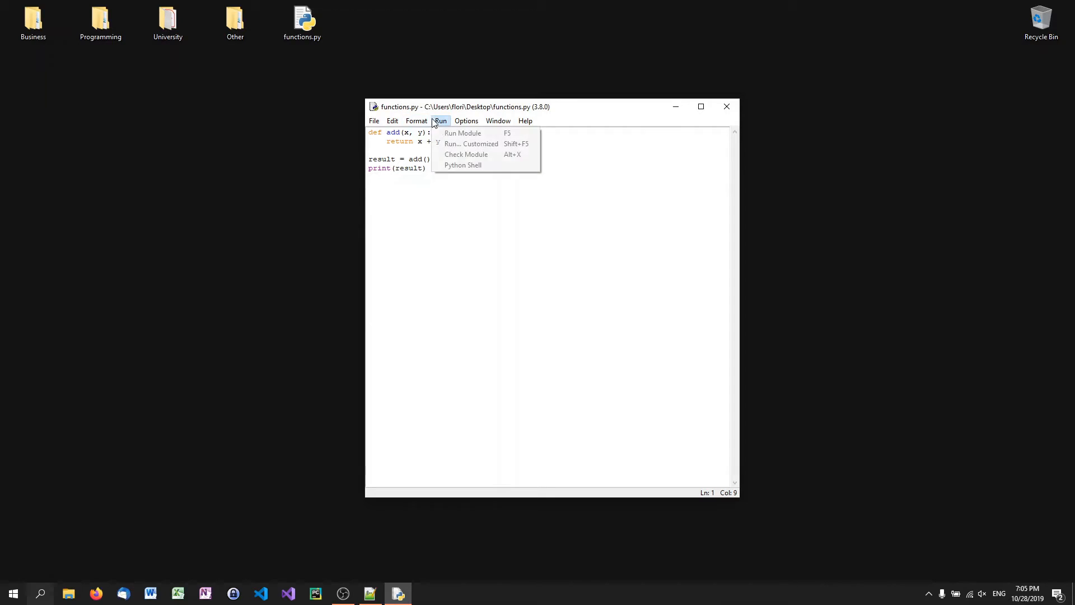
click(463, 132)
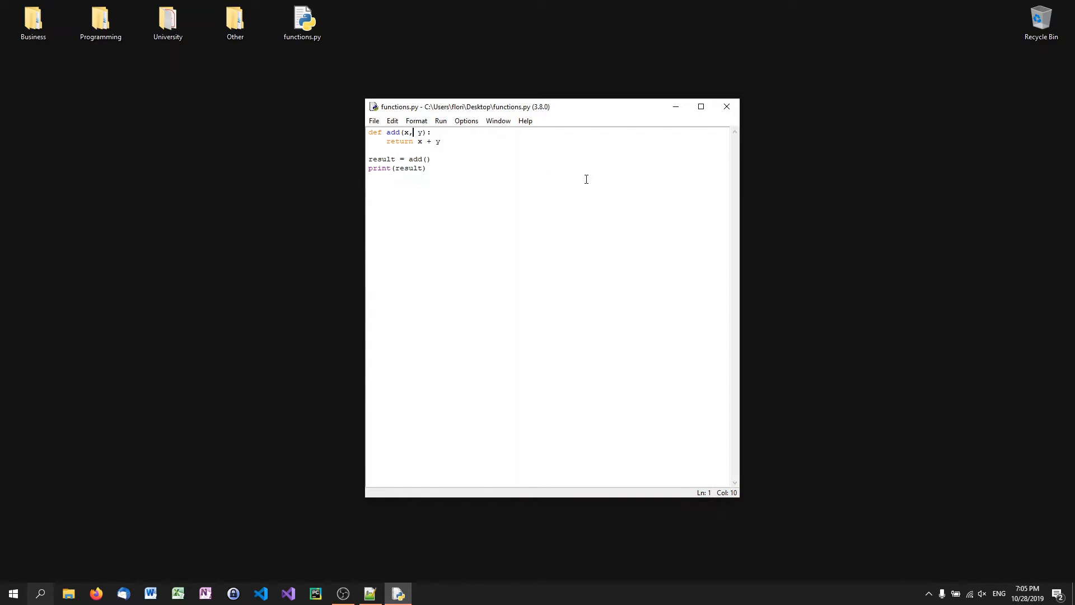
- Give y the default 0, call add() with no arguments, and save
text(=0)
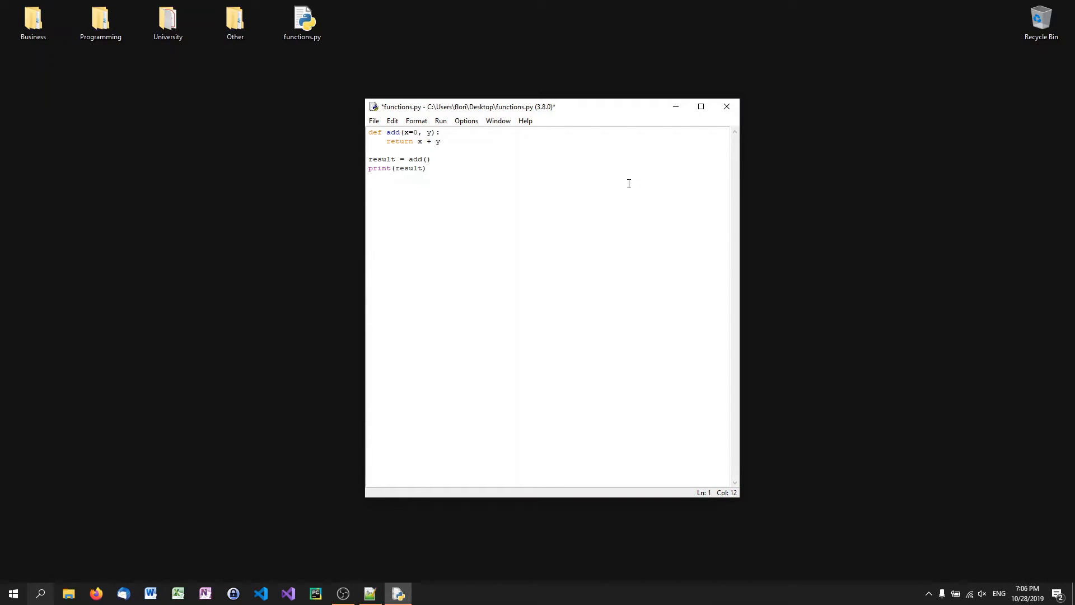
text(=0)
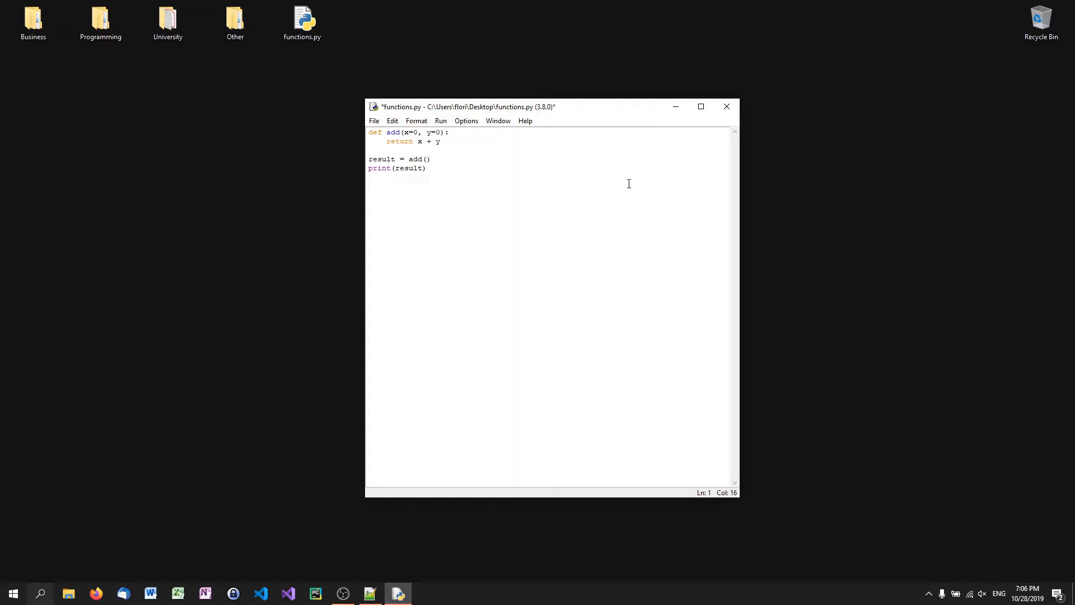
key(ctrl+s)
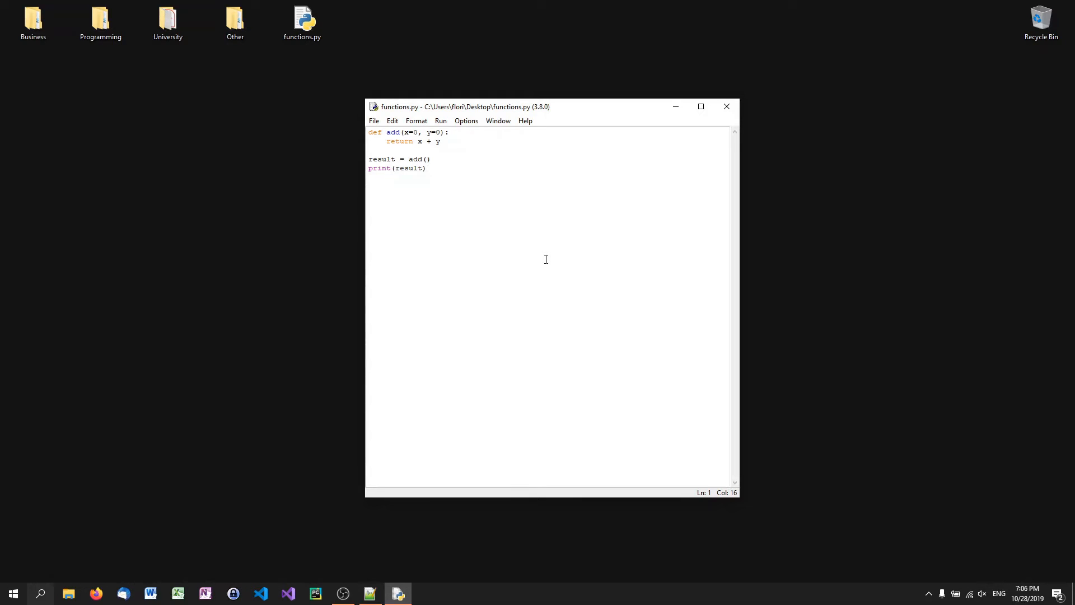
- Rename the function to mysum taking the variable-length parameter *numbers
click(392, 133)
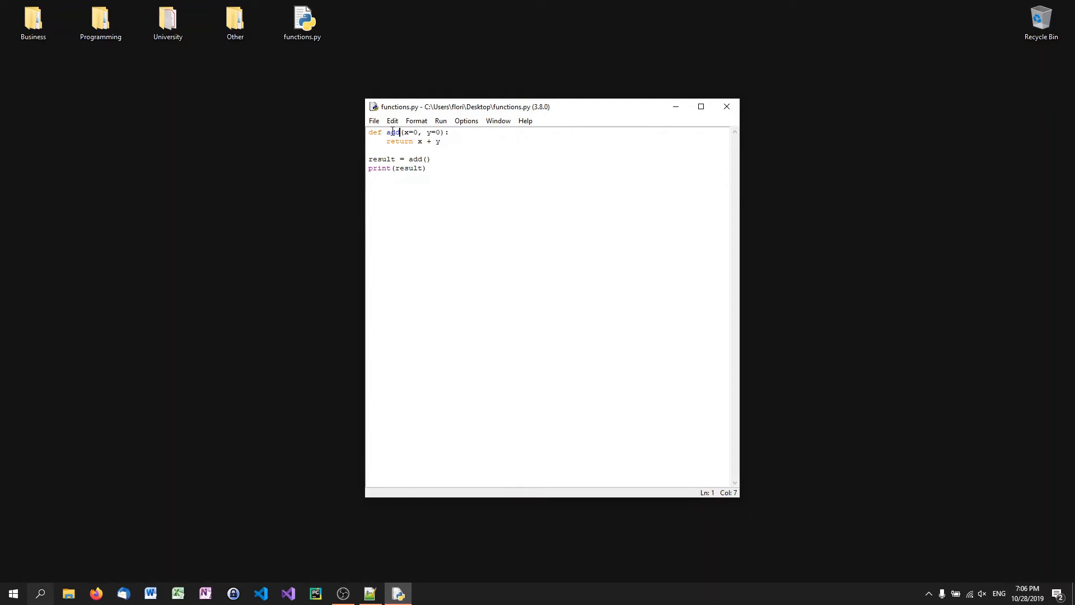
double_click(392, 132)
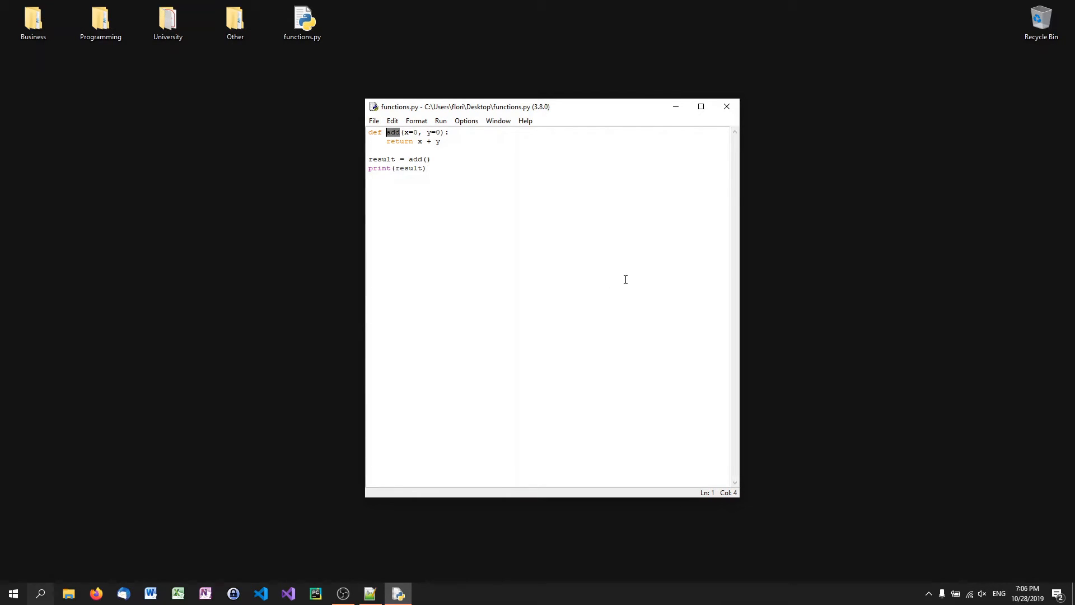
text(mysum)
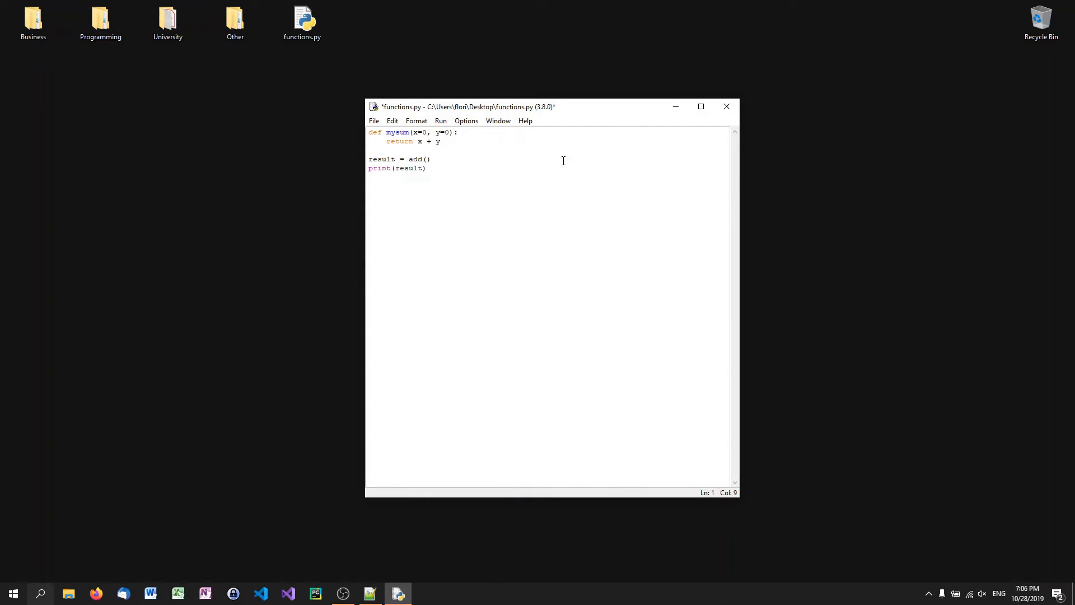
drag(411, 132, 430, 132)
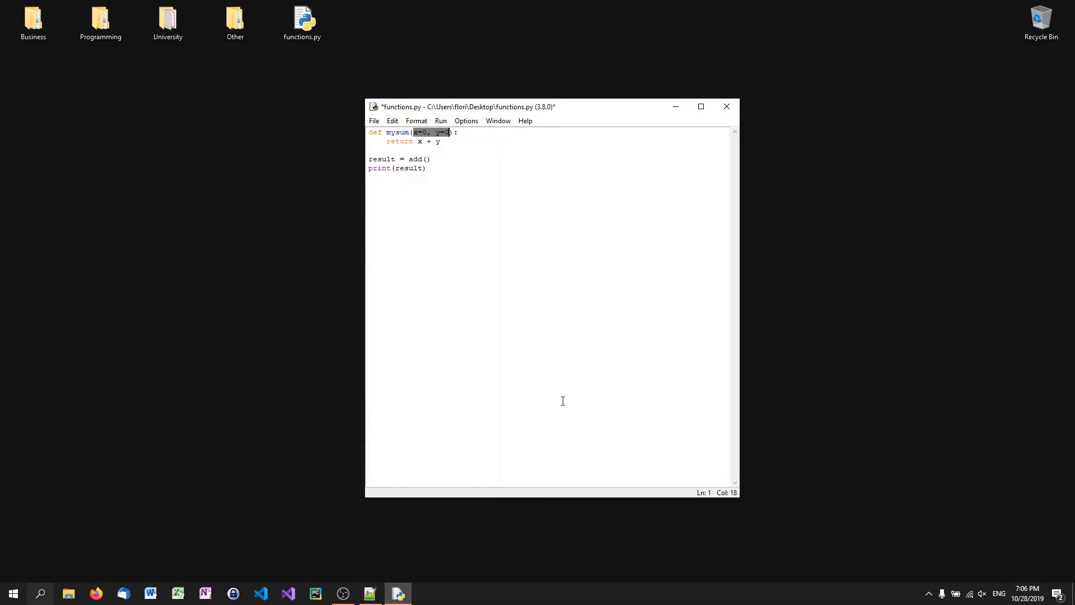
key(Delete)
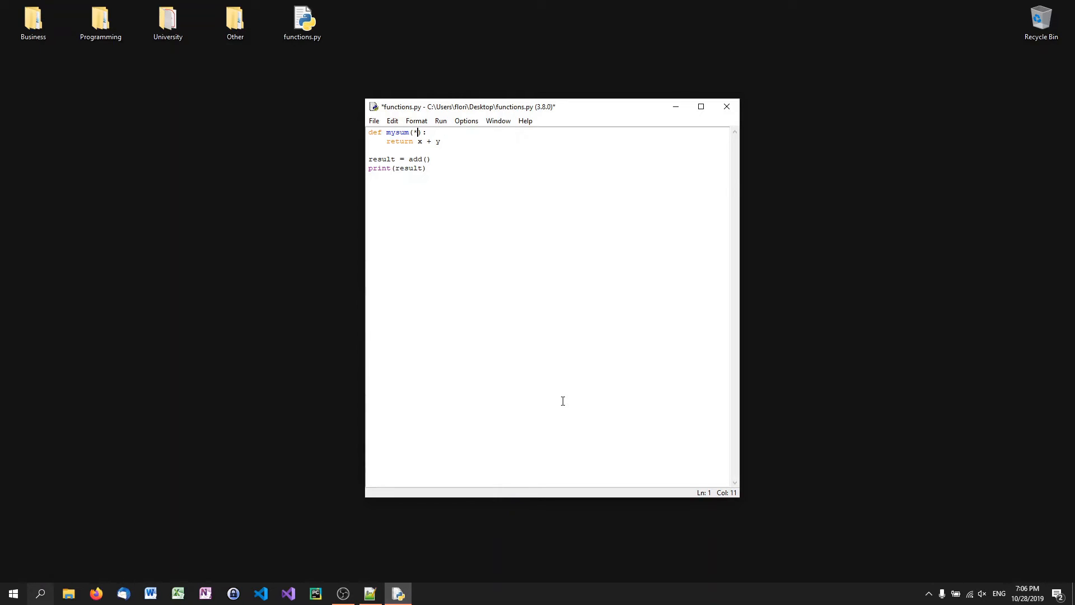
text(numbers)
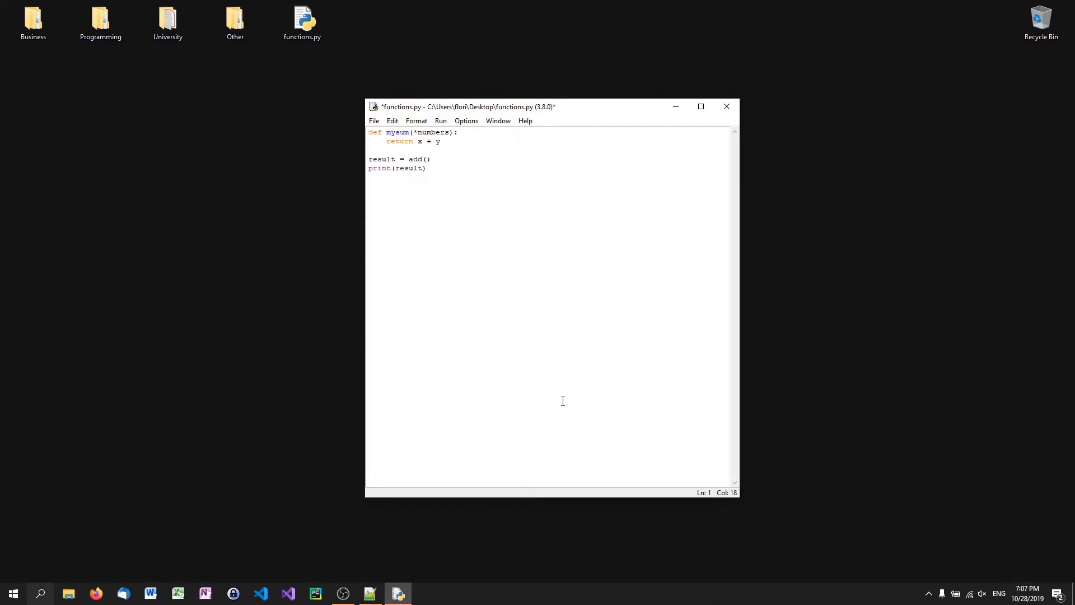
- Delete the result = and print(result) lines below the function
drag(368, 149, 426, 168)
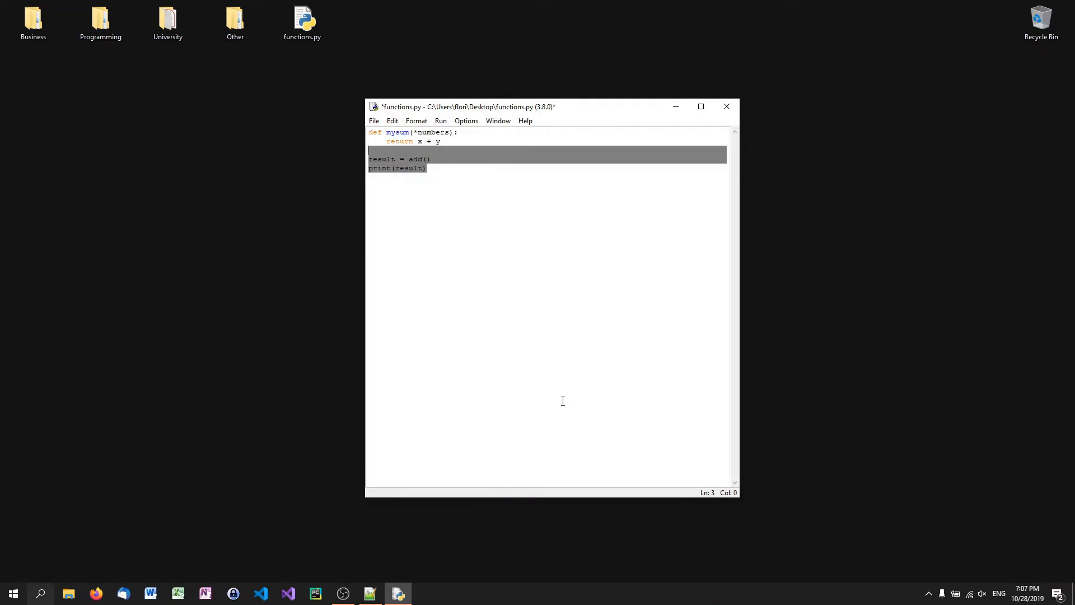
key(Delete)
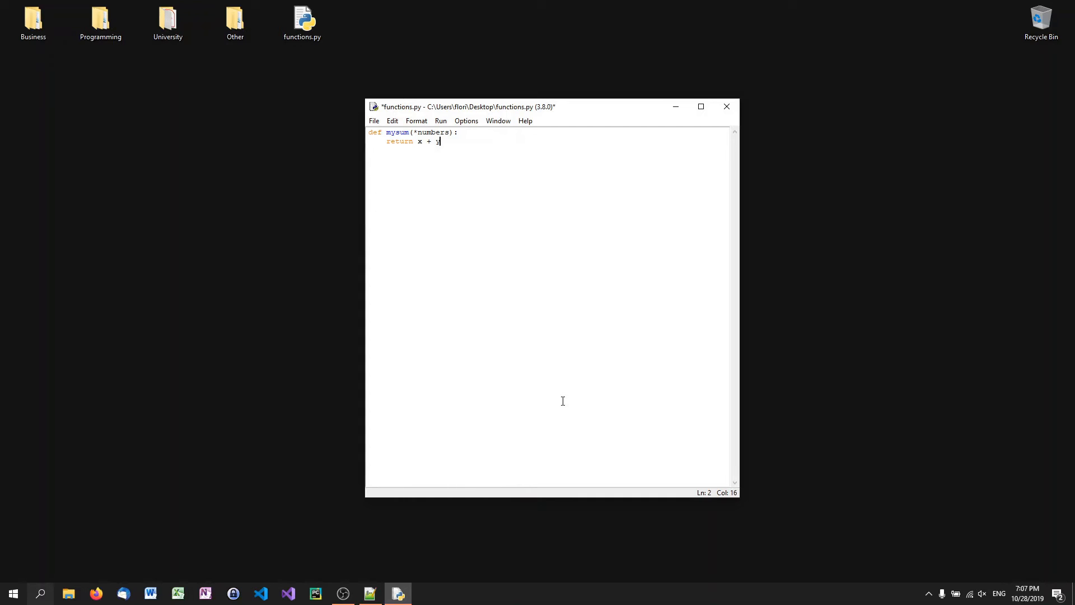
- Rewrite the body as result = 0, a for loop doing result += number, and return result
text(y)
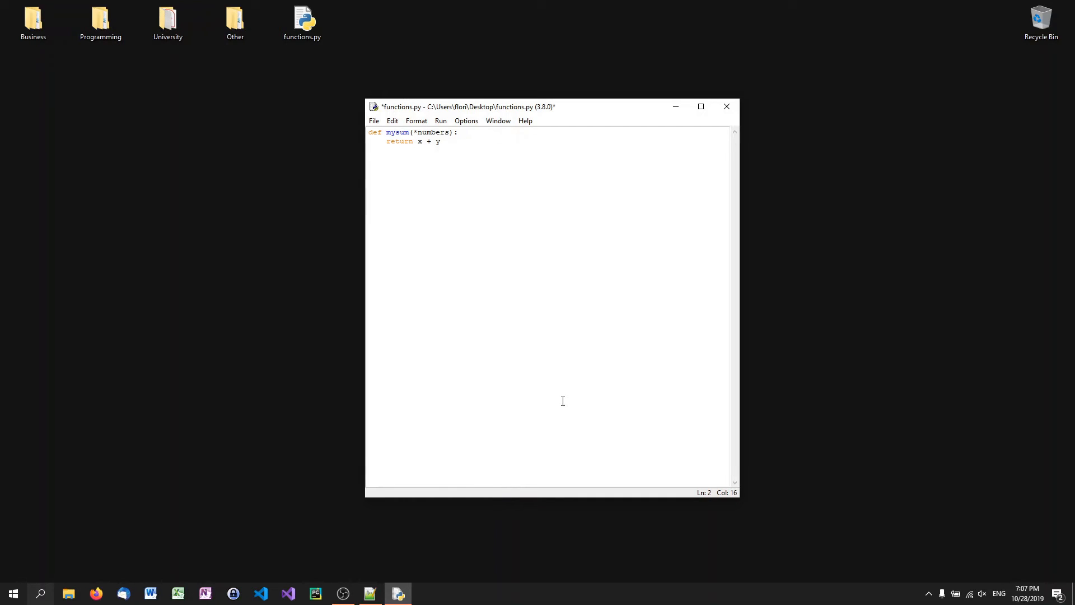
click(439, 143)
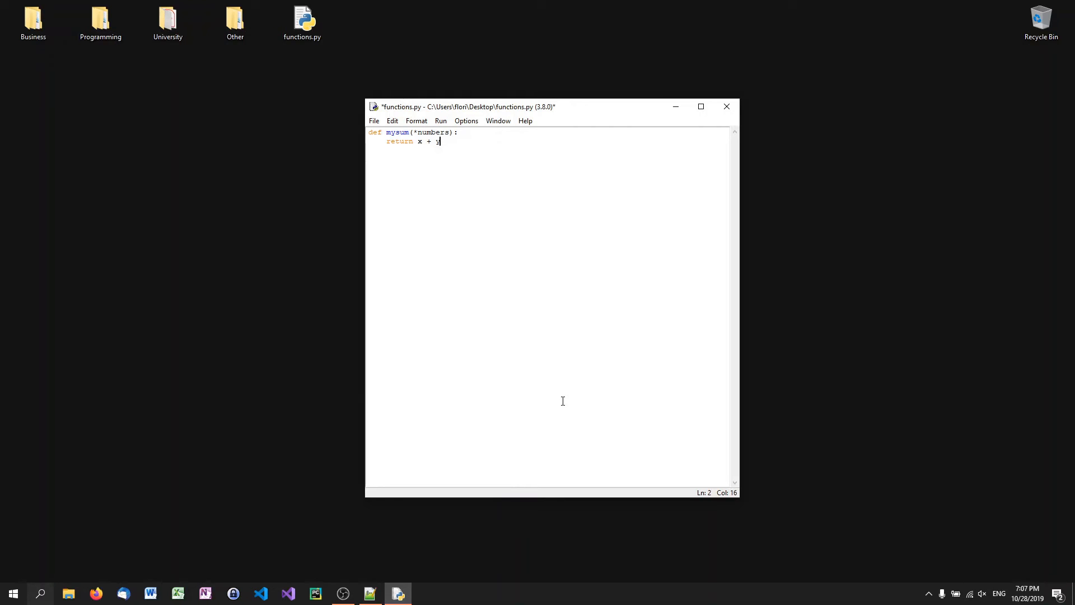
key(BackSpace)
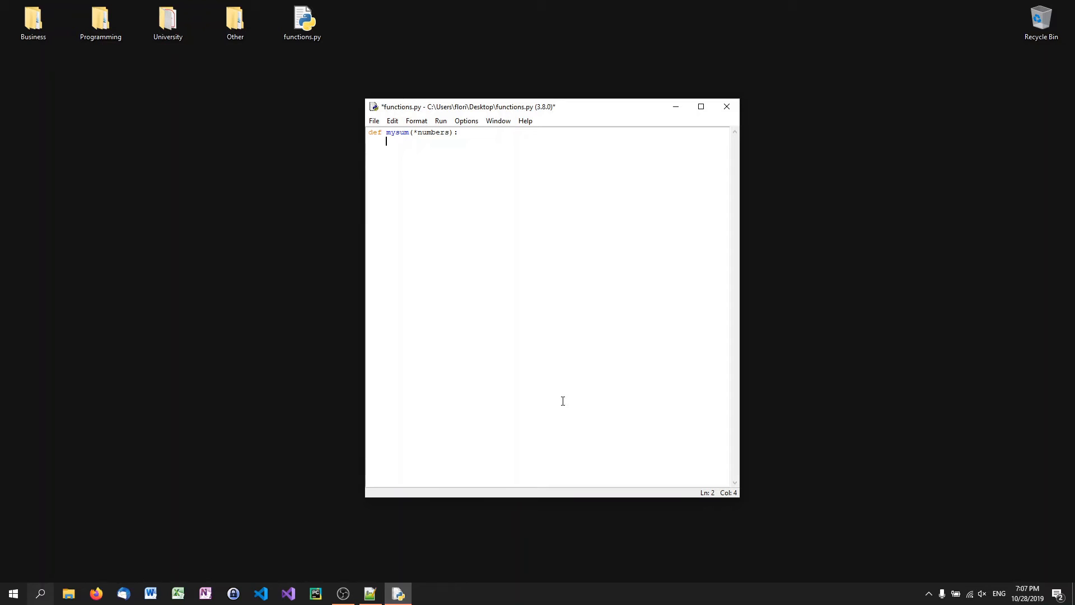
text(temp)
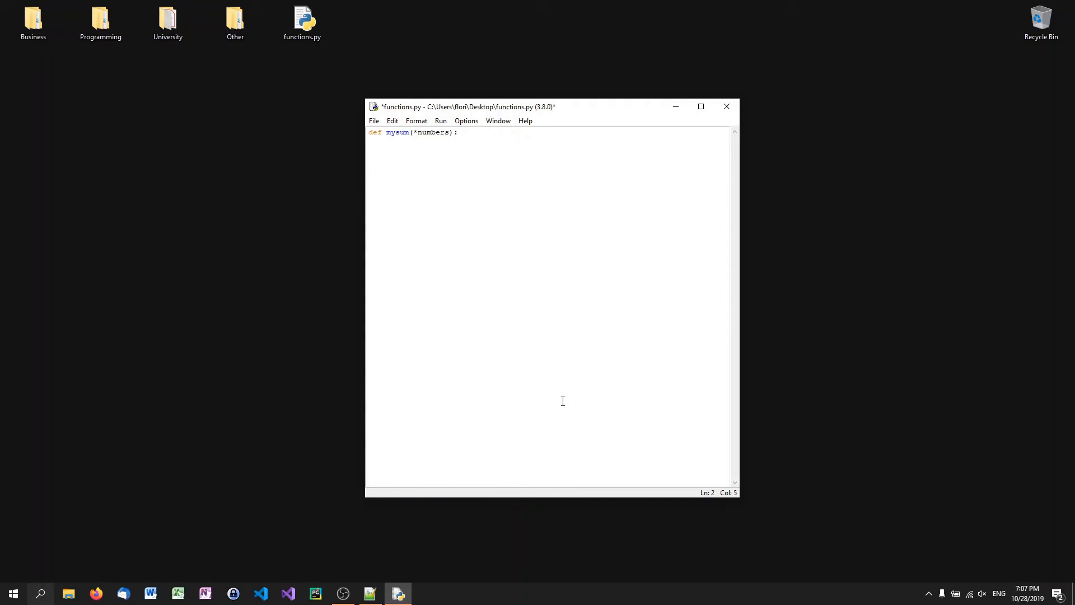
text(result = 0)
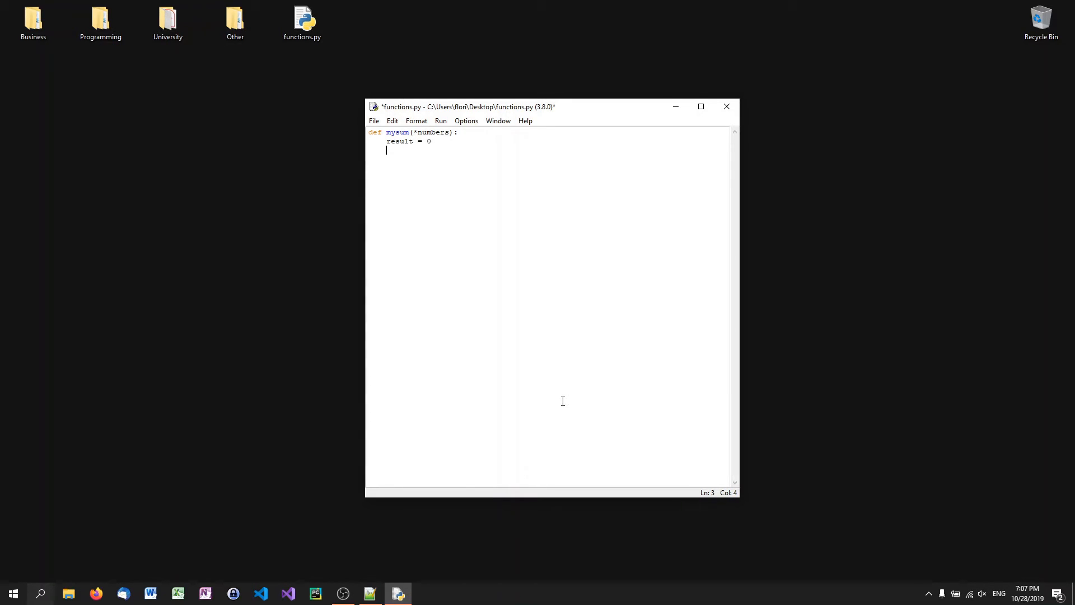
text(for number in)
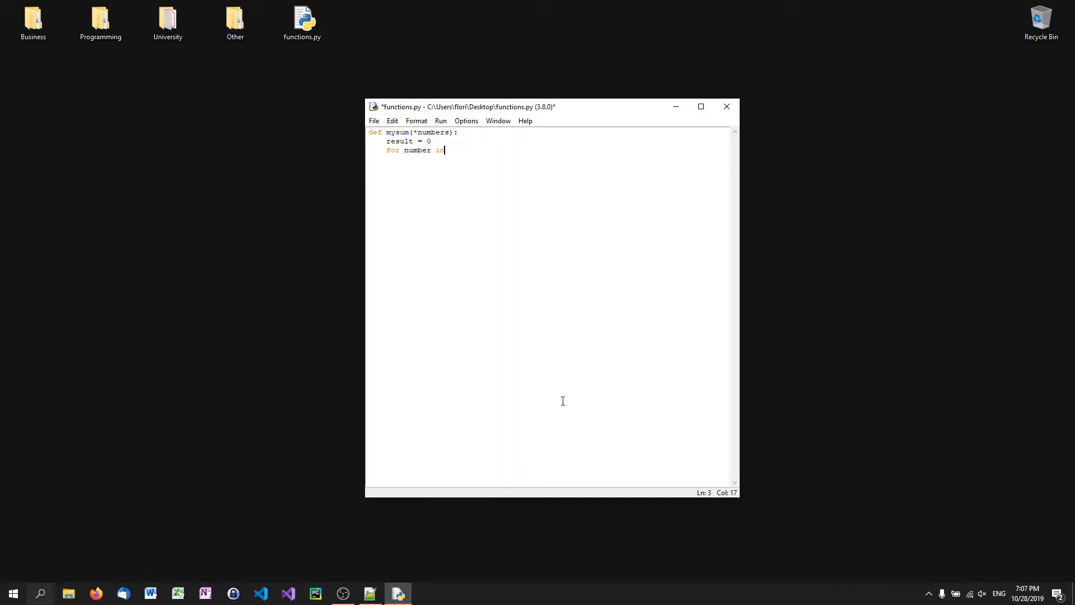
text(numbers:)
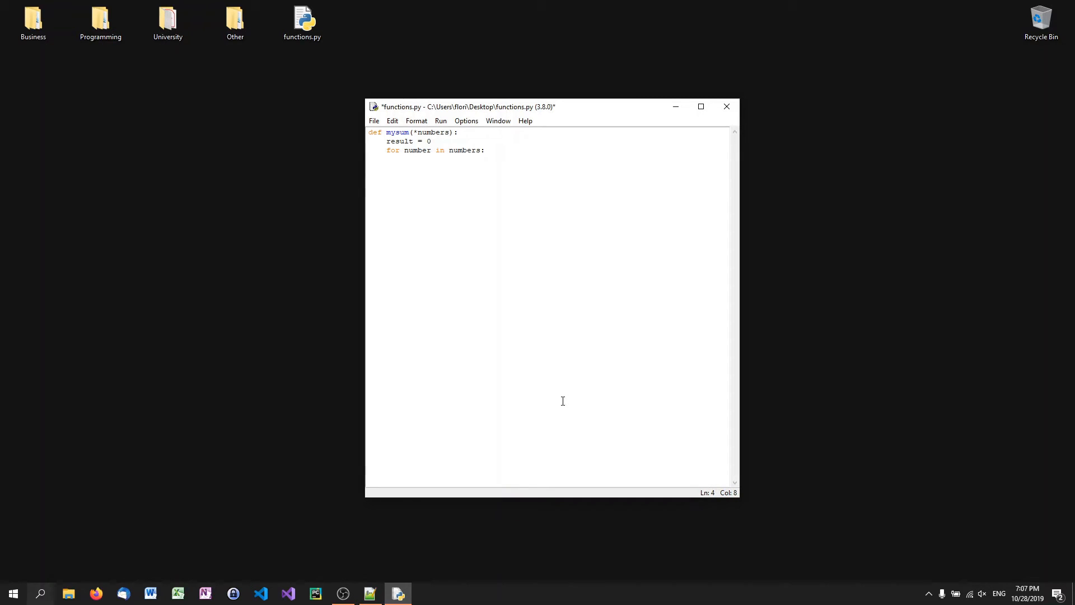
text(result +)
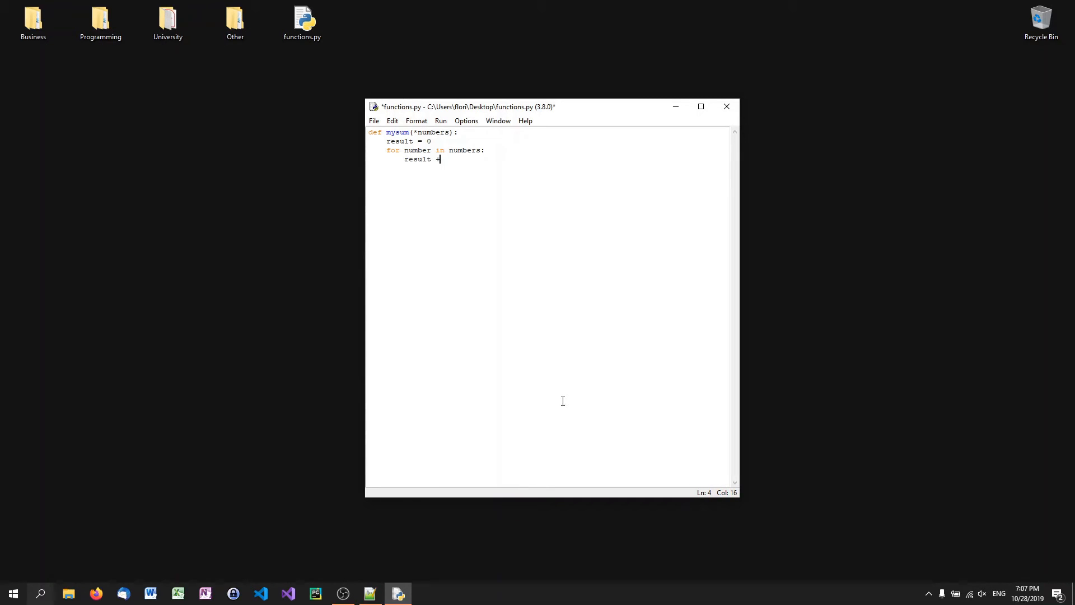
text(= numbers)
text(retu)
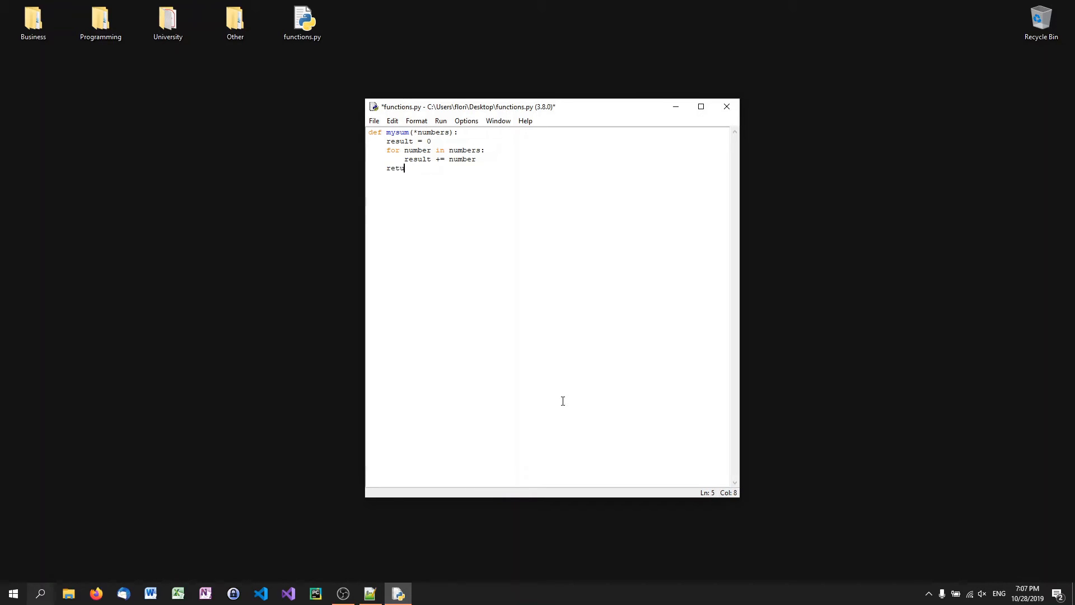
text(rn result)
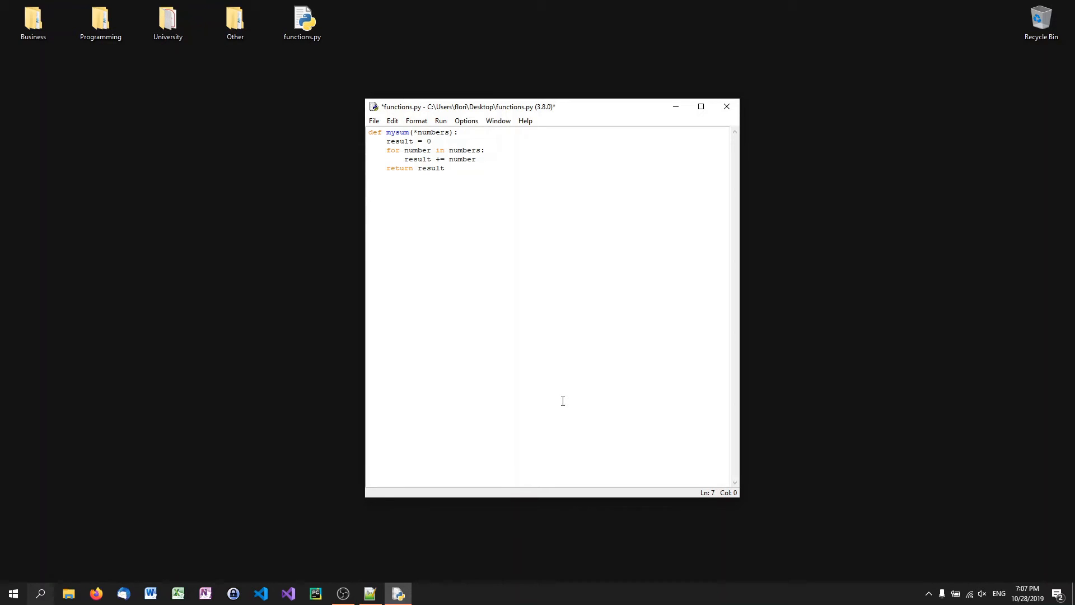
- Add print(mysum(10,20)) below the function and save
text(print()
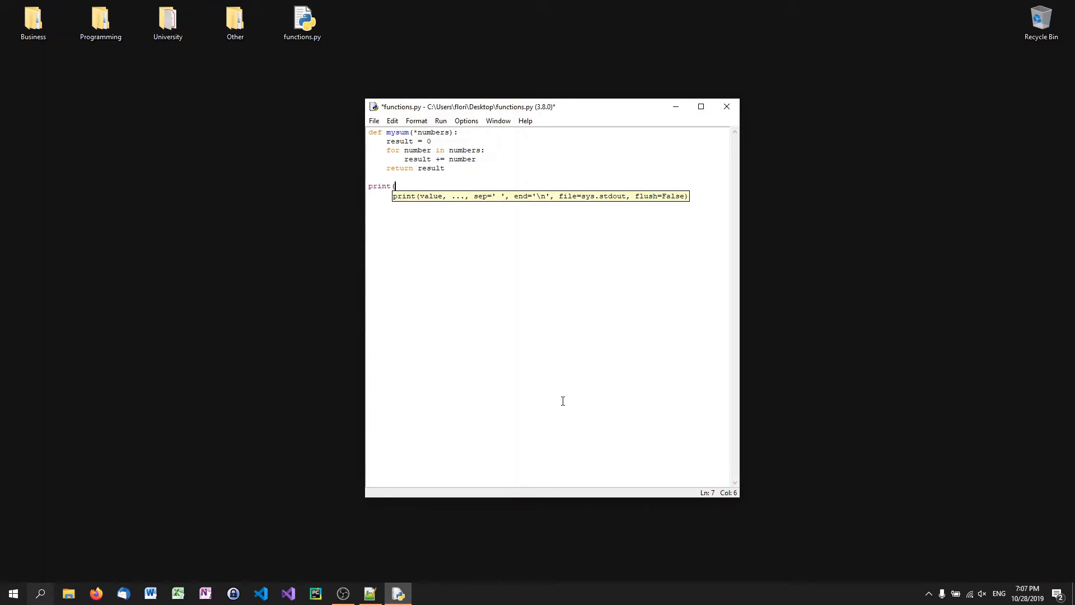
text(mysum(10,)
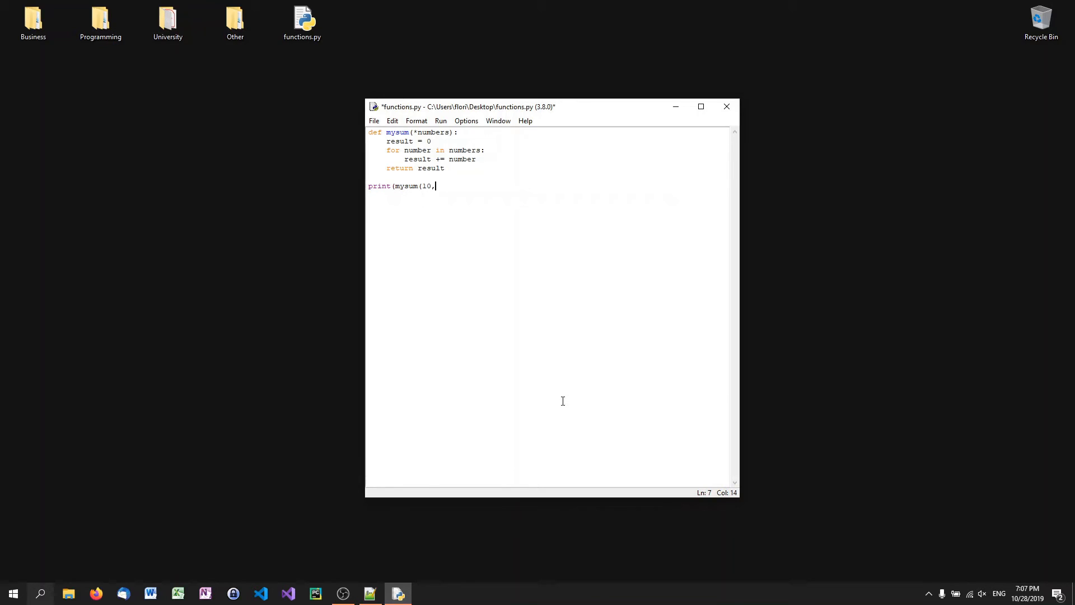
text(20)
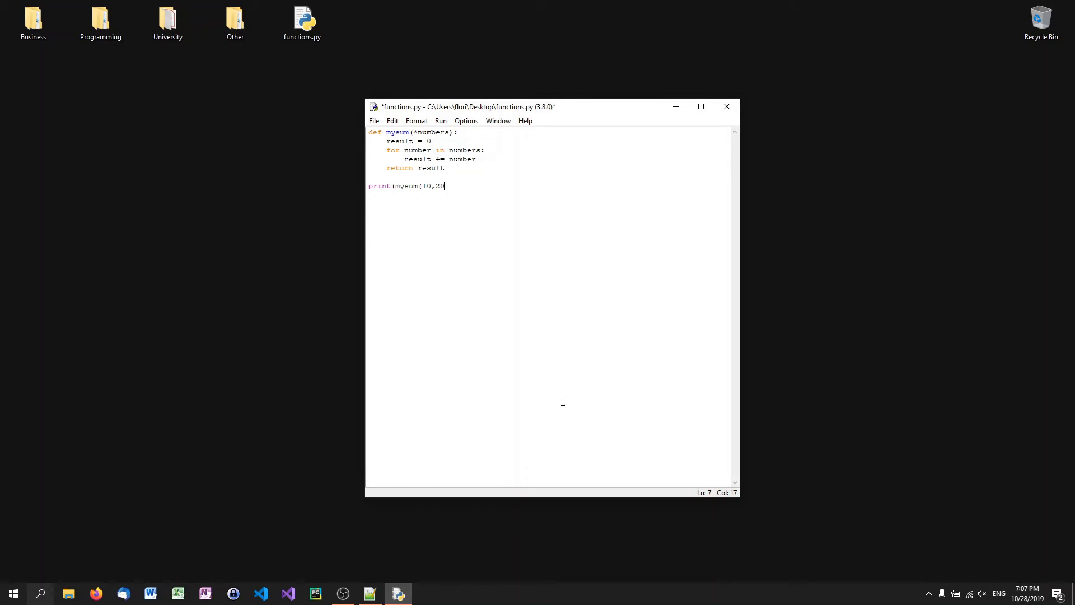
text()))
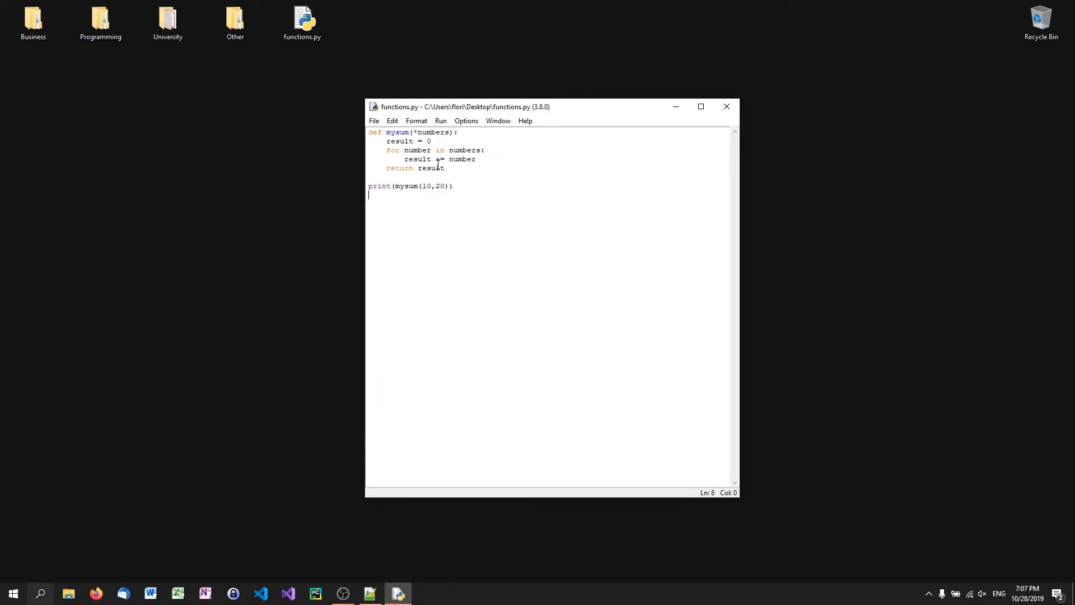
- Retype the call as print(mysum(10,20,30,40,50)) and save functions.py
click(476, 159)
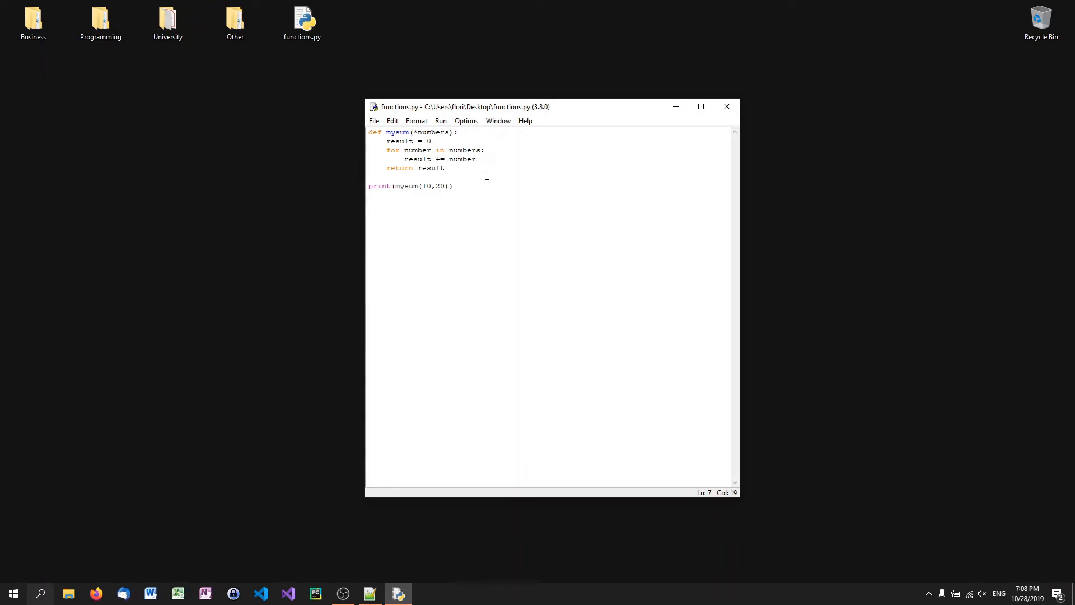
text(cvz)
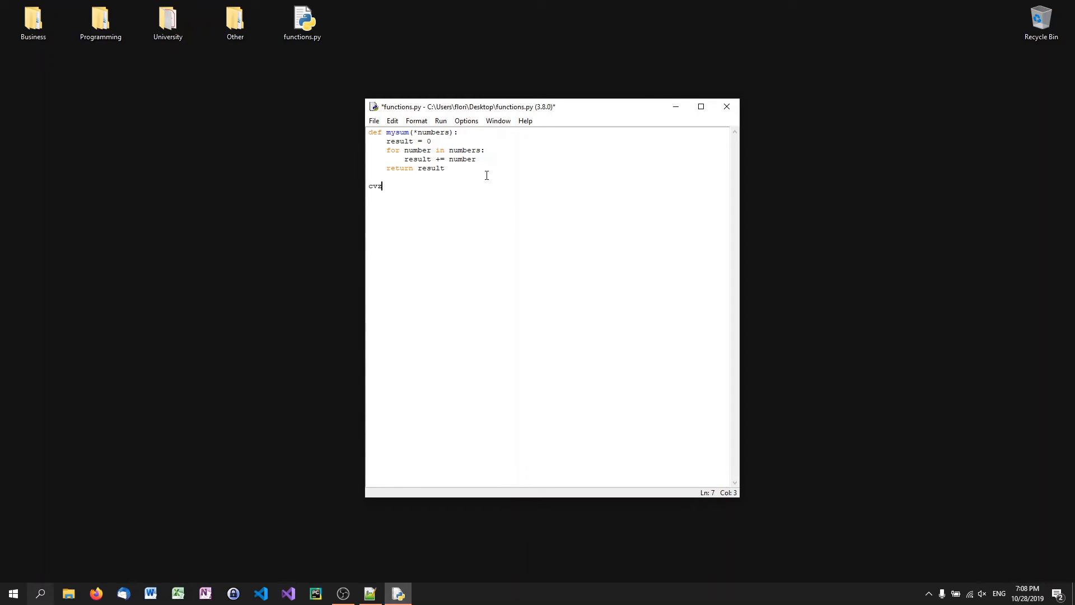
text(print(mysum(10,20)))
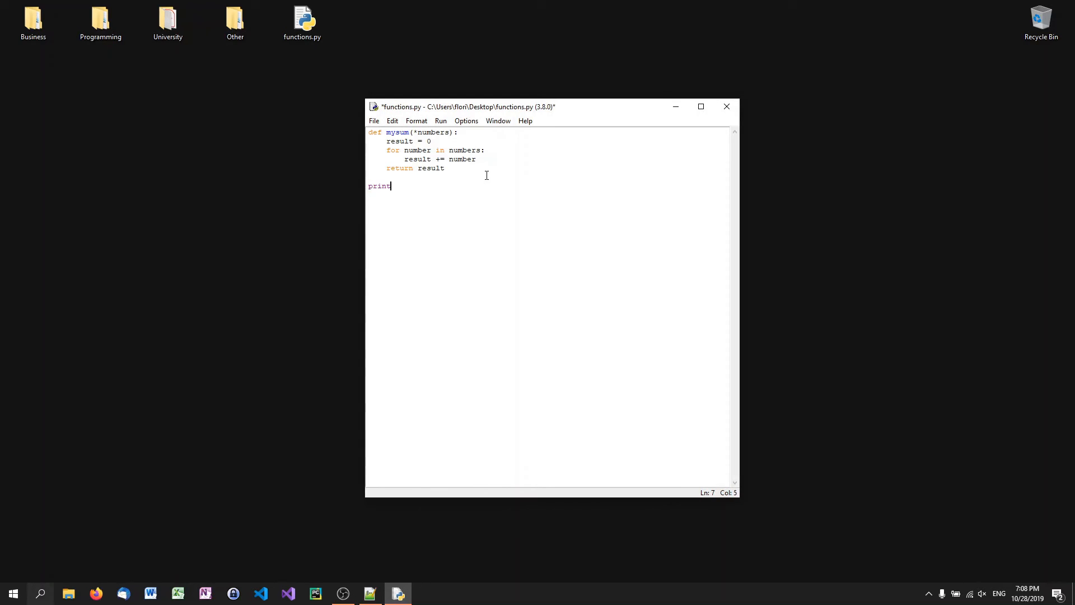
text((mysum()
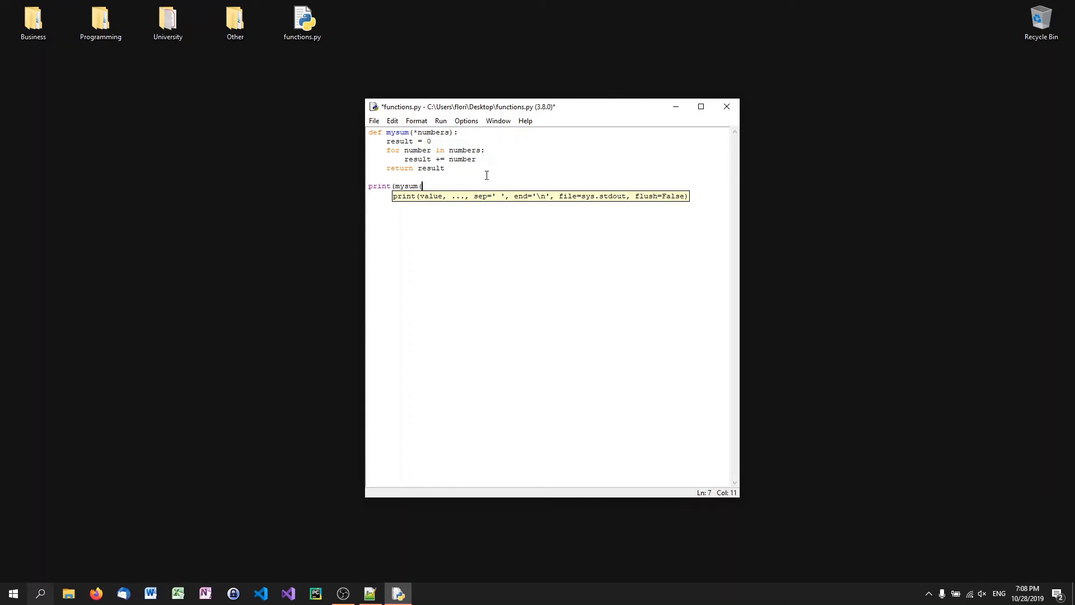
text(10,20,)
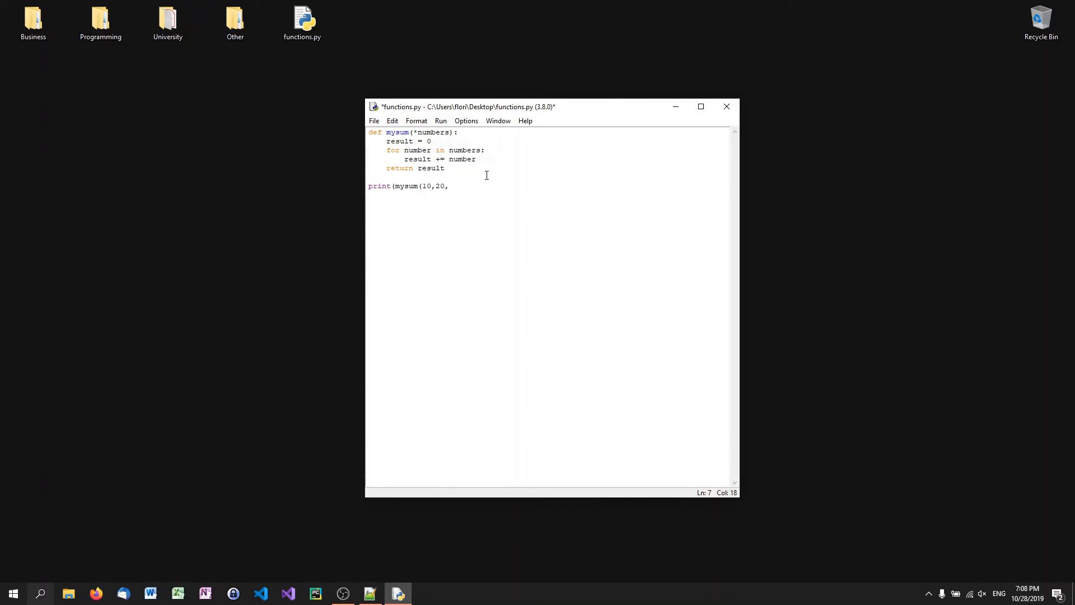
text(30,40,50))
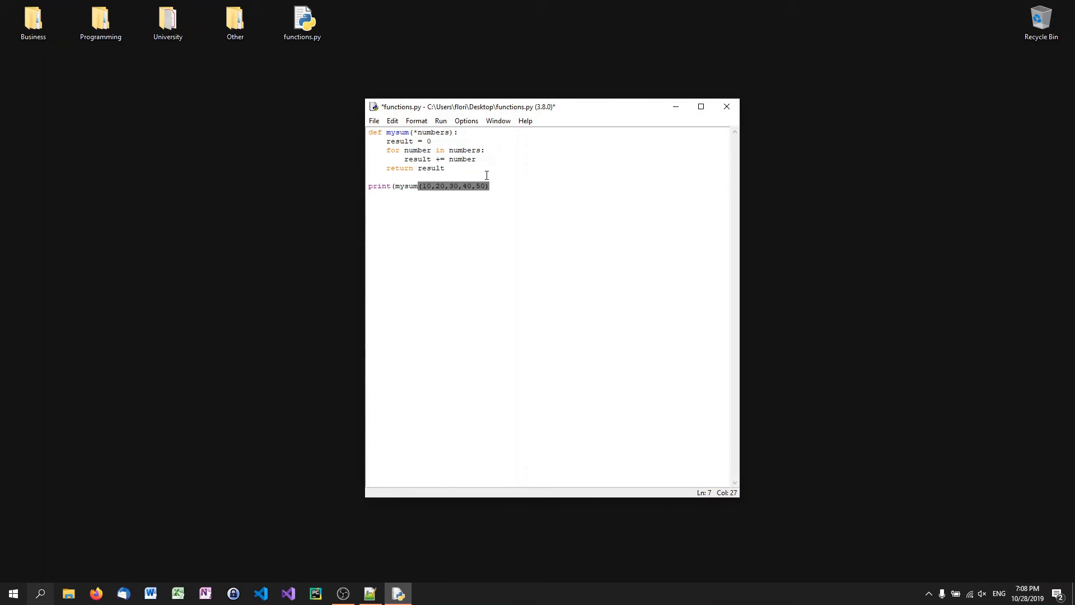
click(440, 121)
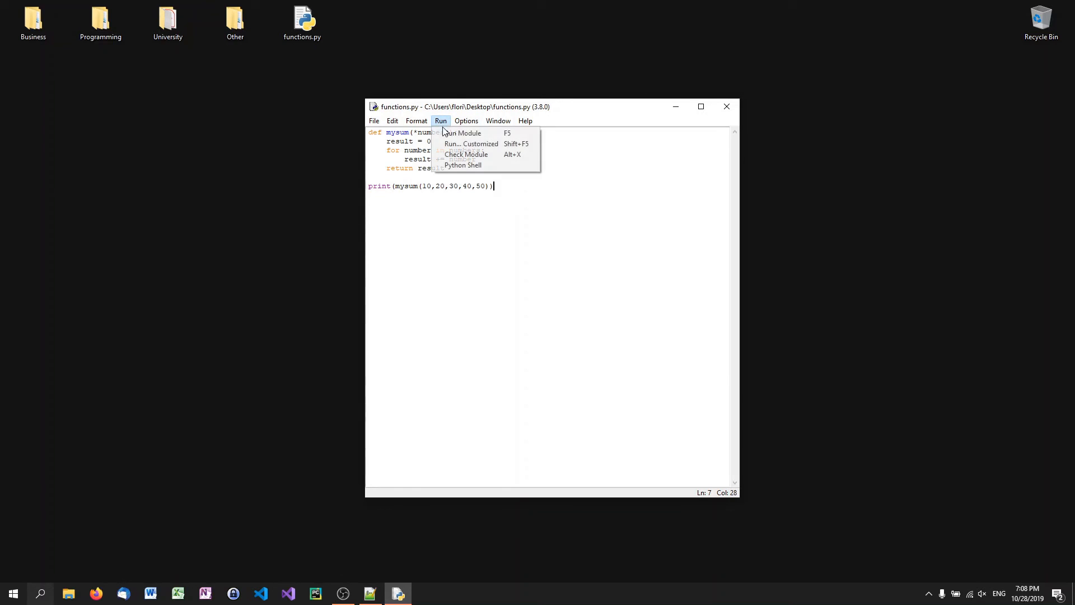
- Run functions.py so the shell prints 150, then close the shell back to the editor
click(463, 134)
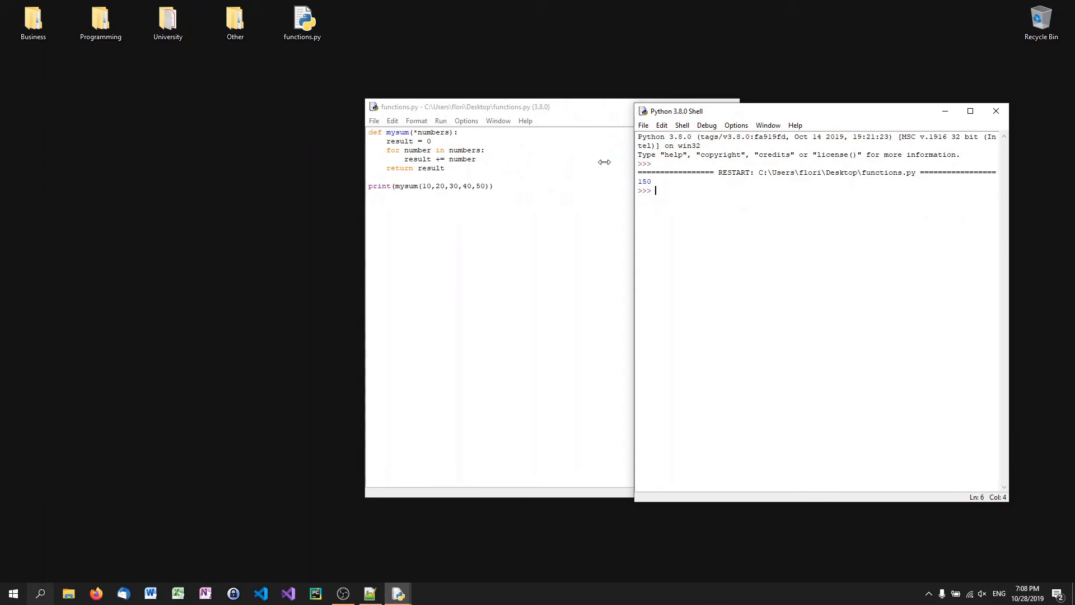
double_click(643, 182)
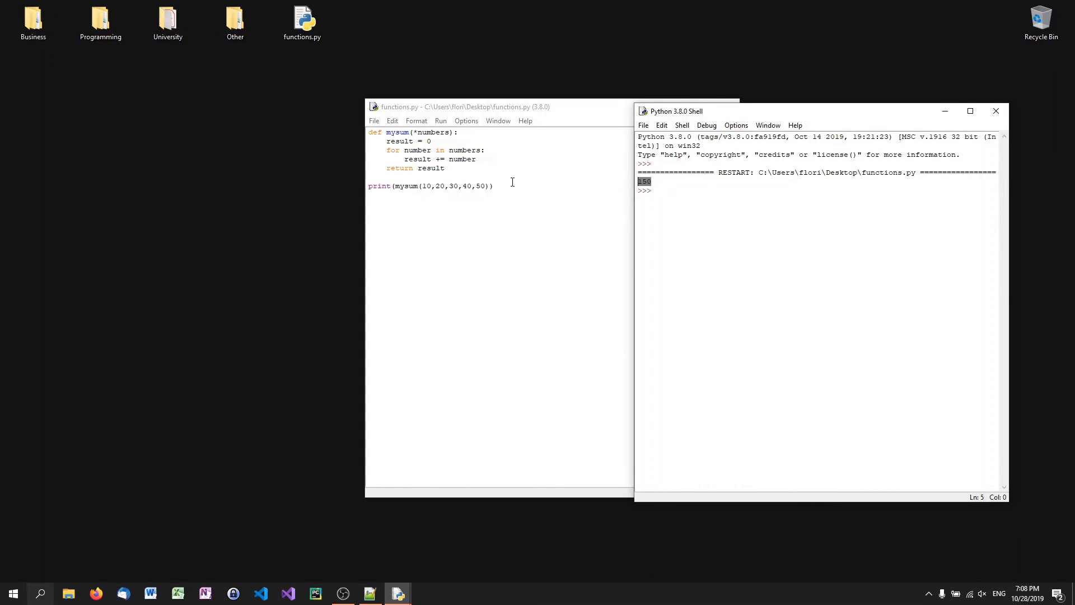
click(996, 111)
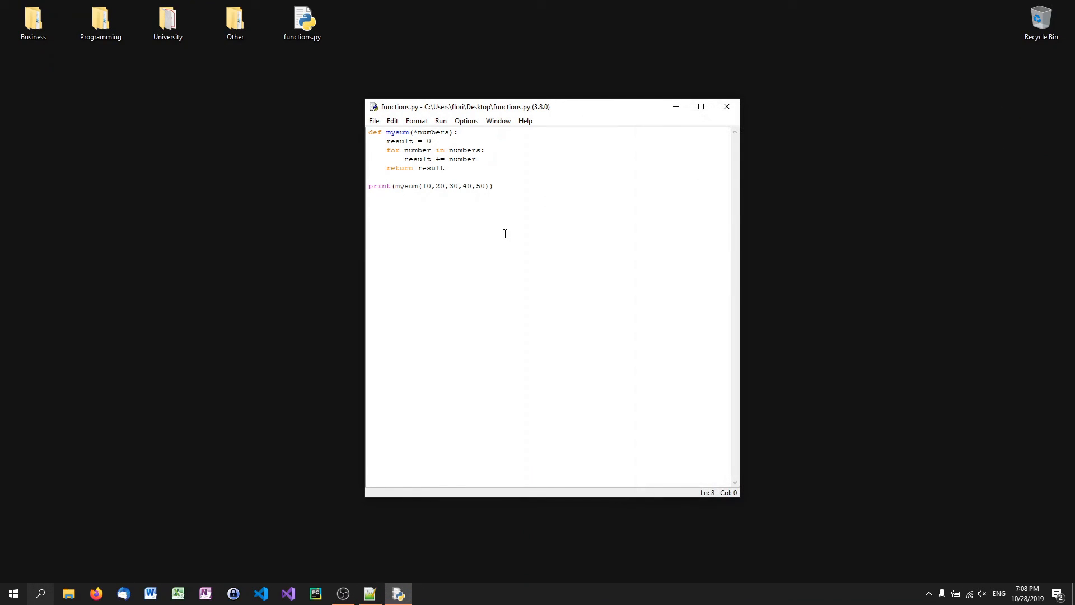
double_click(430, 132)
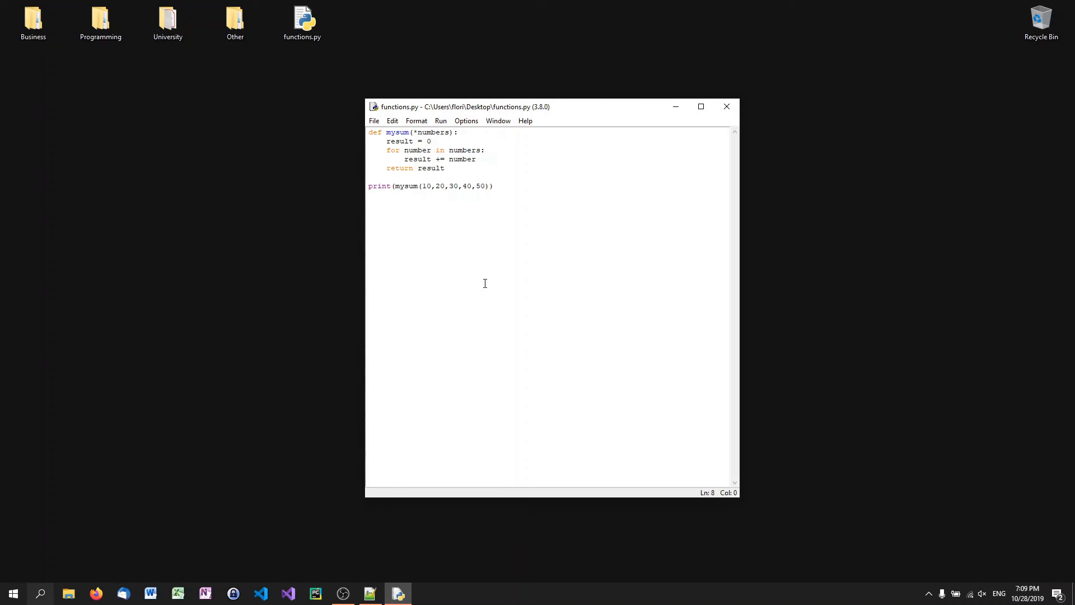
key(enter)
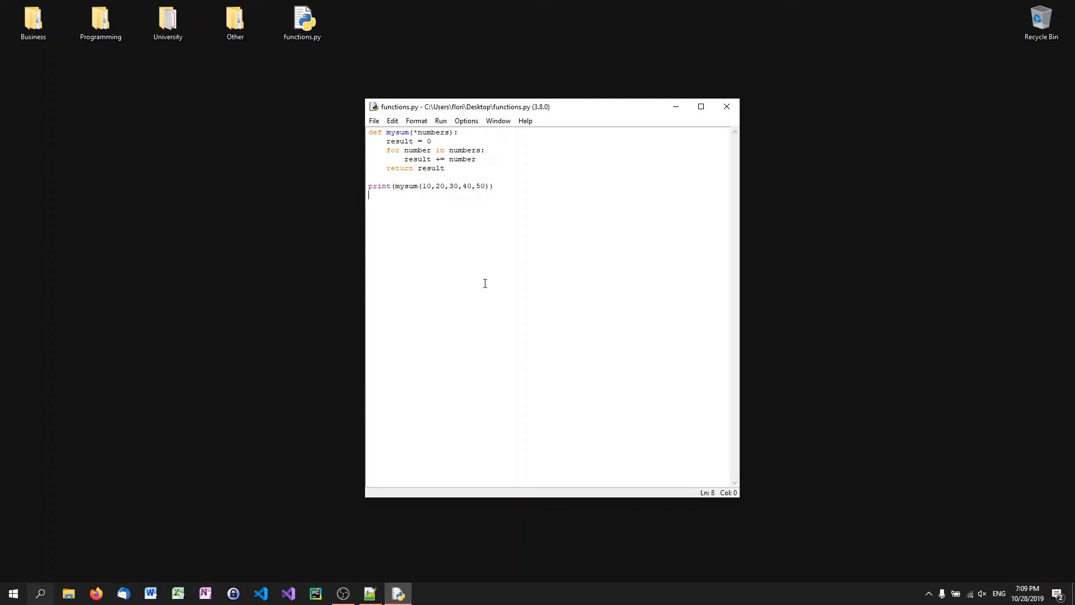